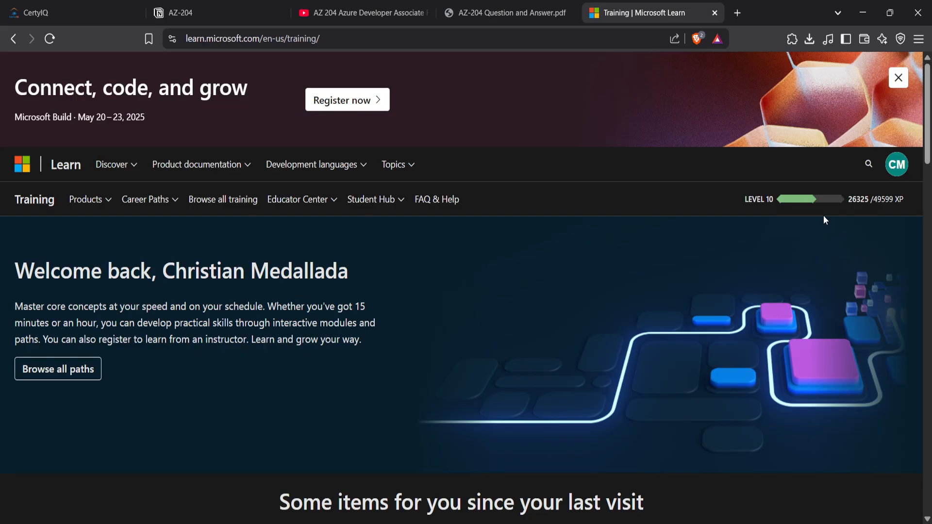
mouse_move(896, 183)
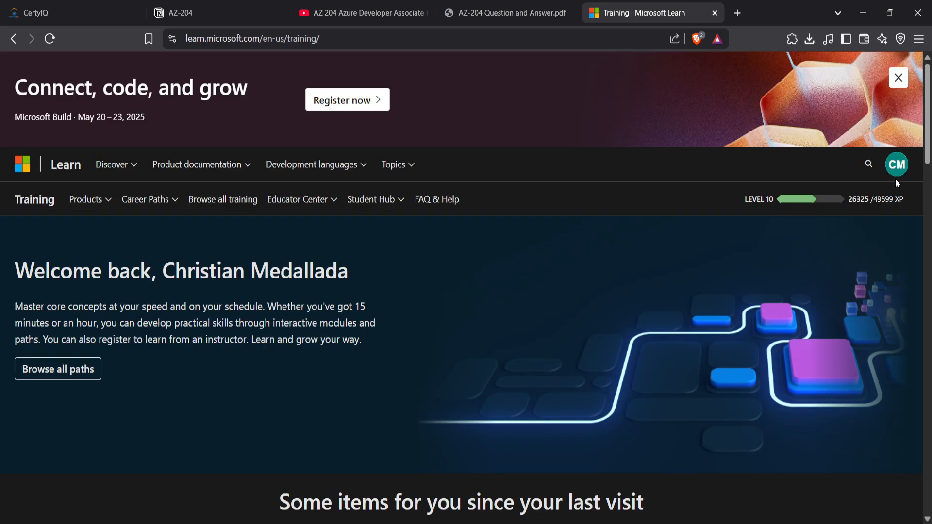
From the account menu, open the profile's Credentials and show the Certifications list
left_click(897, 164)
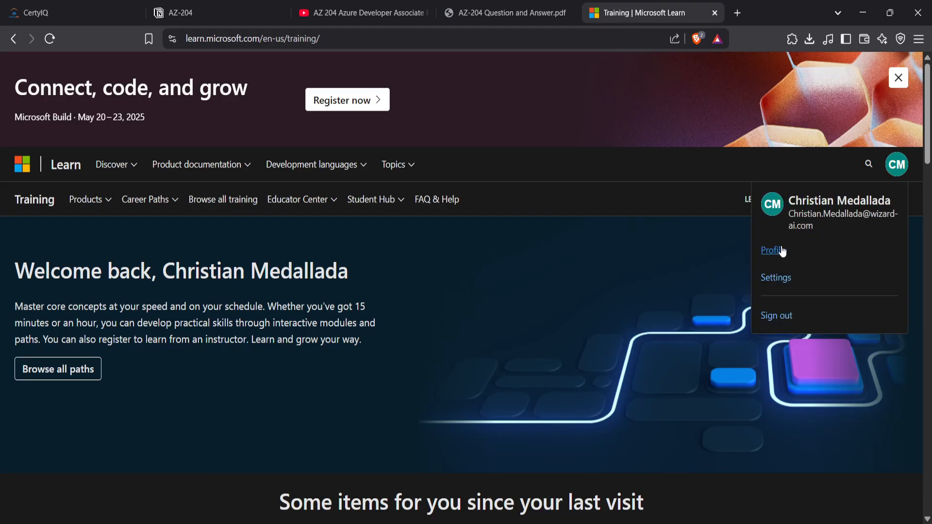
left_click(772, 250)
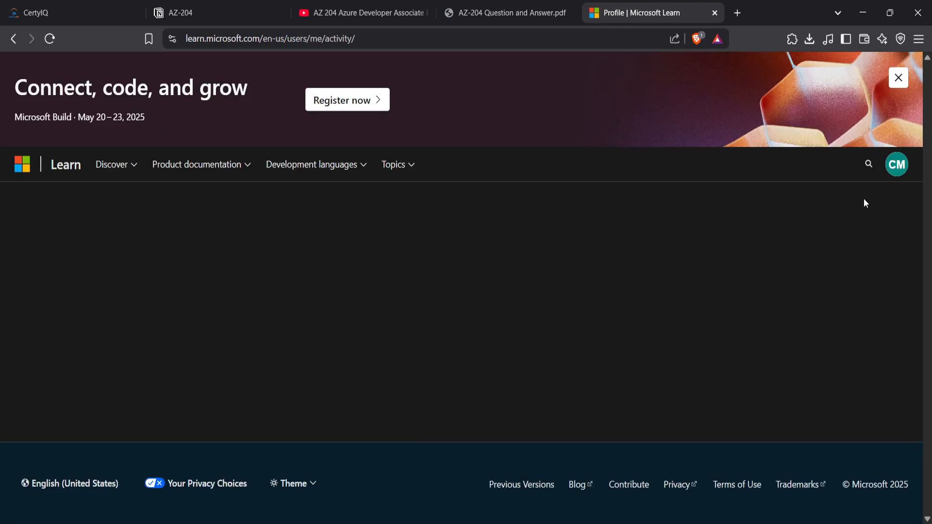
left_click(897, 164)
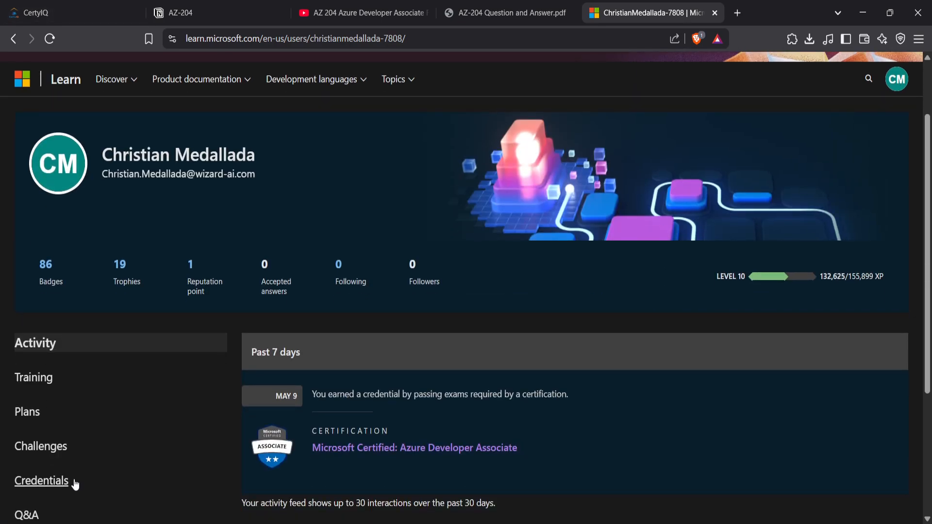
left_click(41, 481)
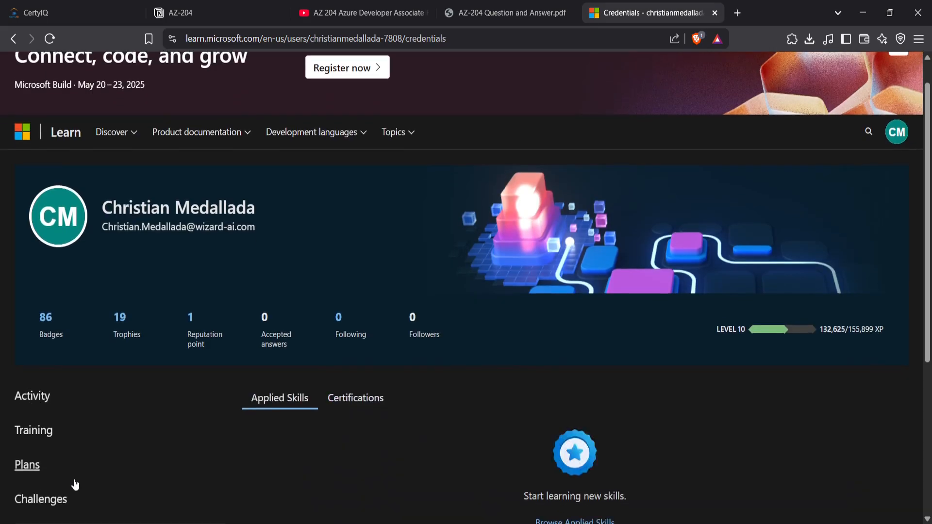
left_click(354, 398)
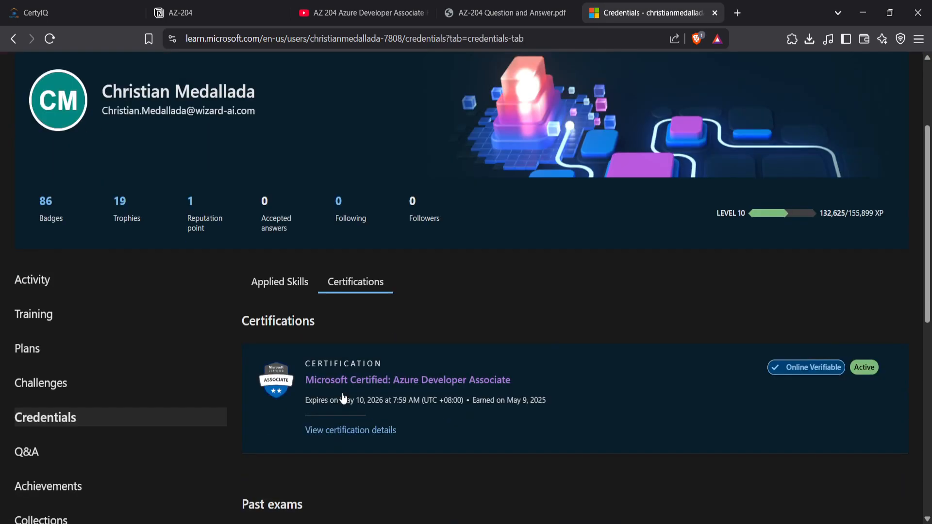
Open the Azure Developer Associate certification details and scroll through the page
scroll("down", 3)
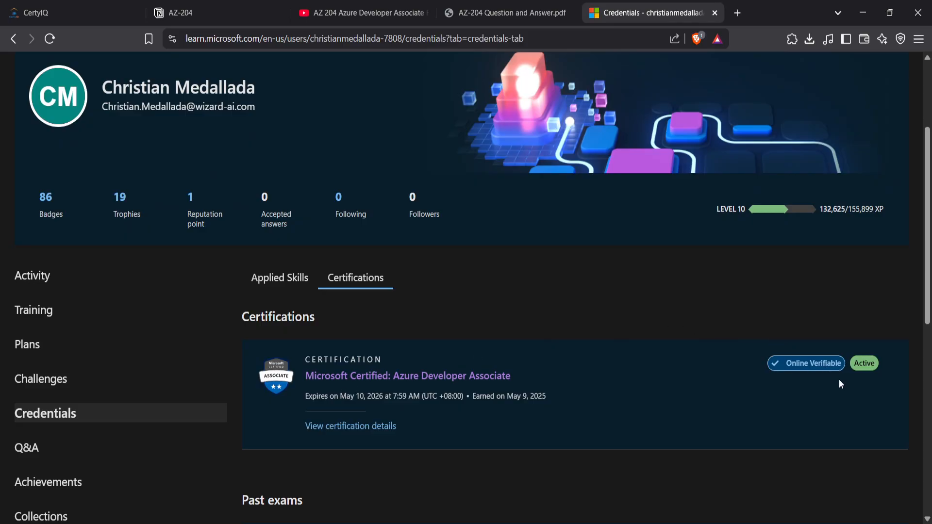
mouse_move(533, 386)
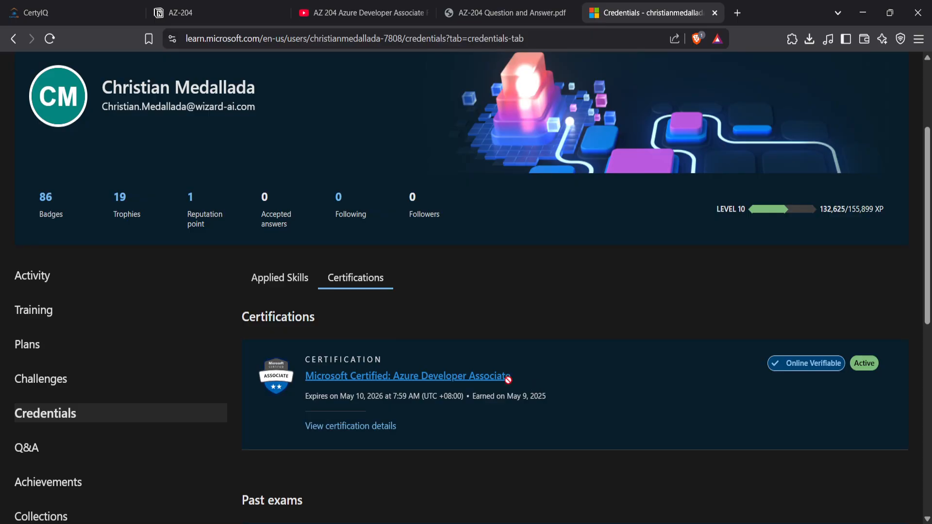
mouse_move(568, 378)
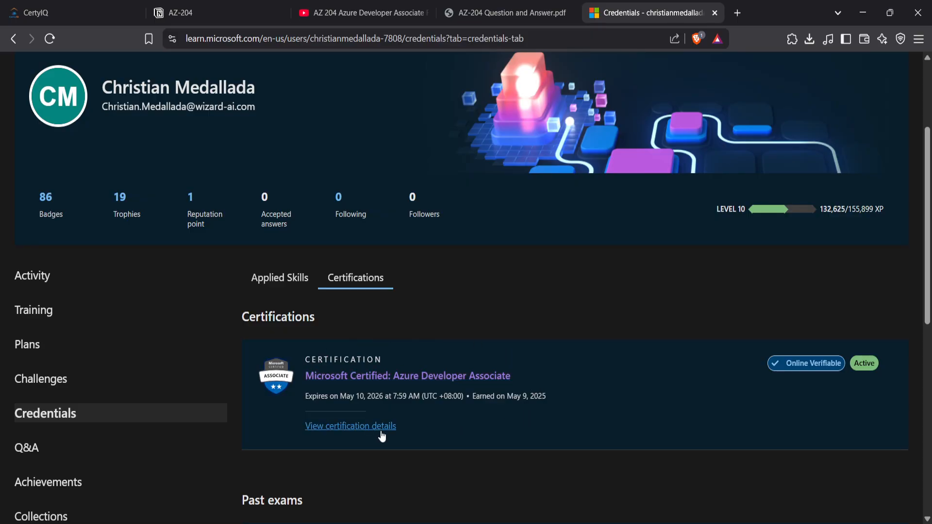
left_click(349, 426)
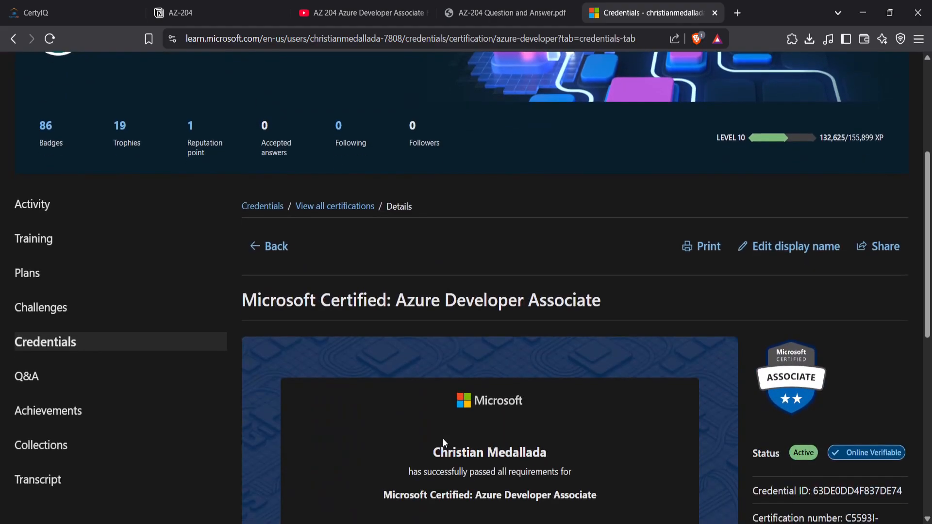
scroll("down", 3)
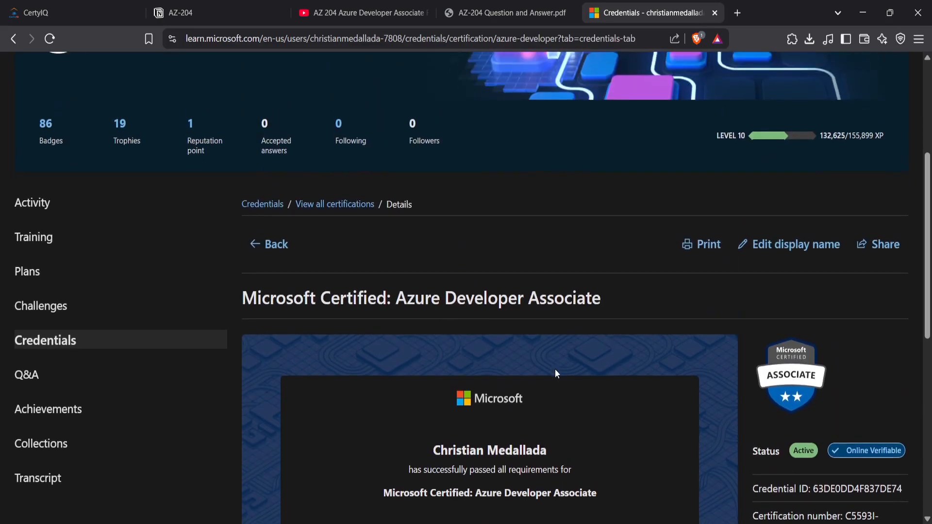
scroll("down", 3)
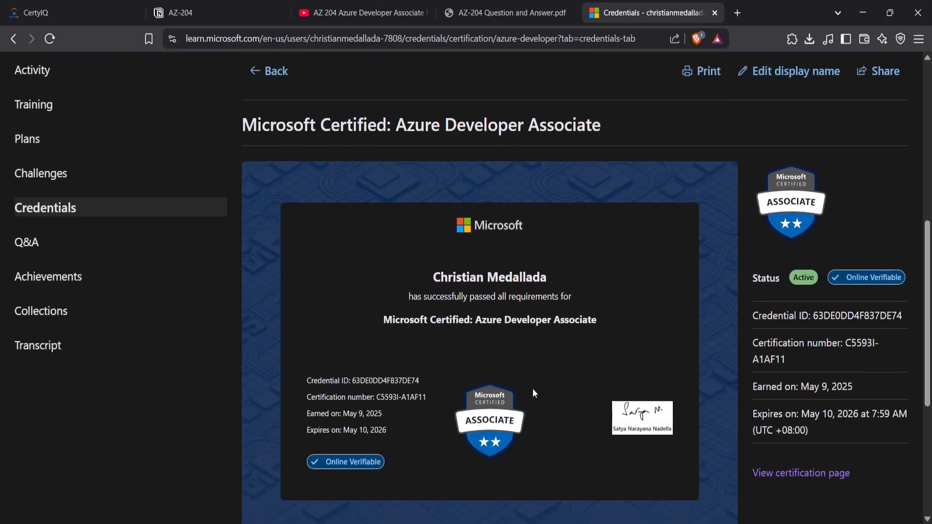
scroll("down", 3)
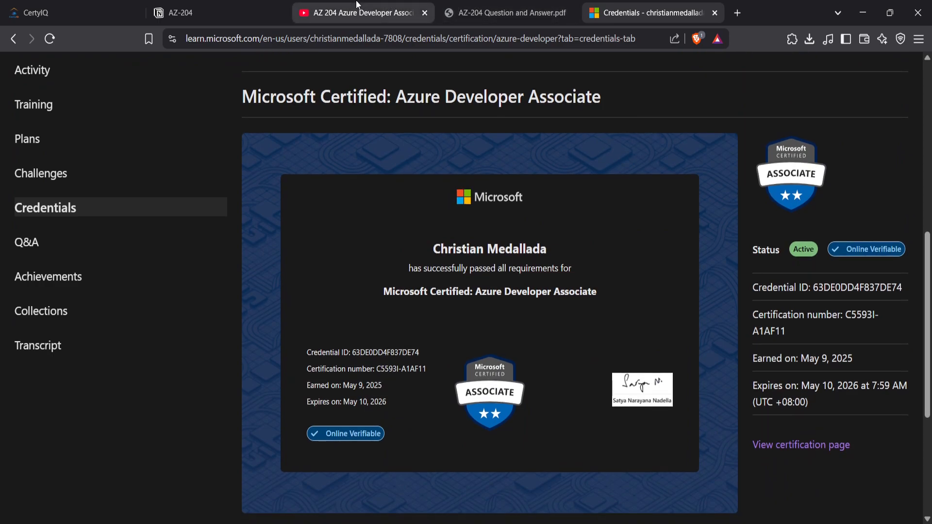
Switch to the AZ 204 Full Study Cram Tutorial video tab and preview its chapters
left_click(356, 12)
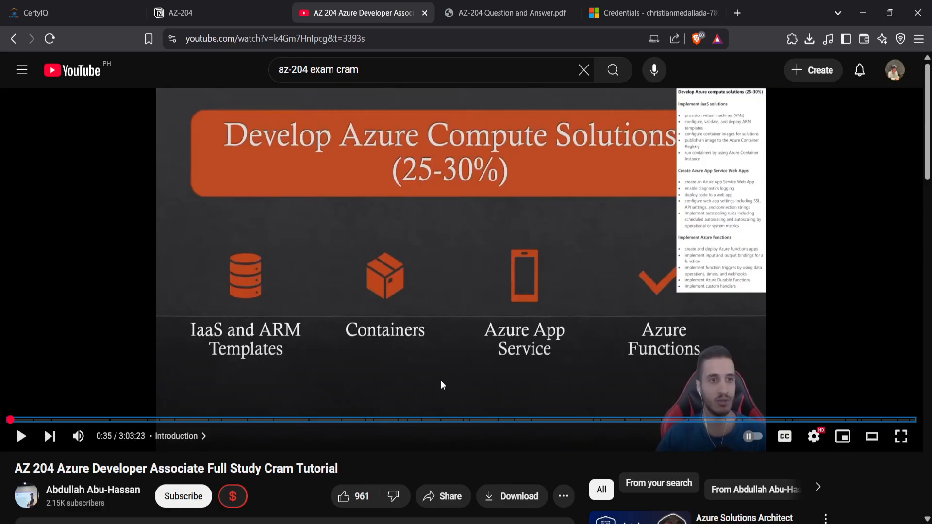
scroll("down", 3)
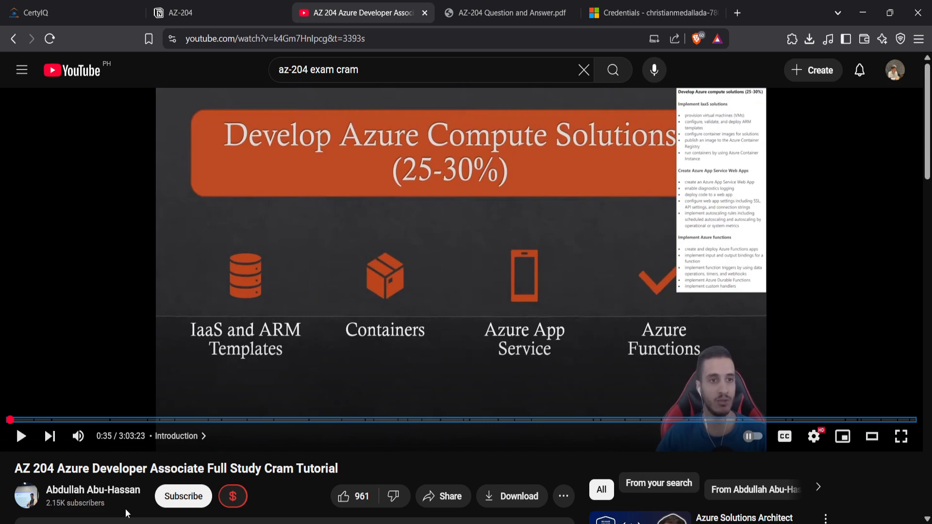
mouse_move(352, 136)
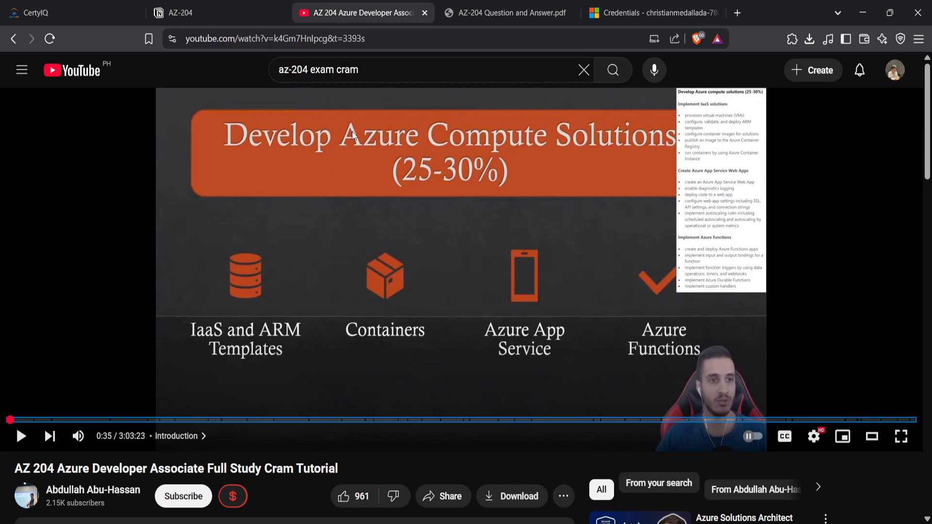
mouse_move(419, 187)
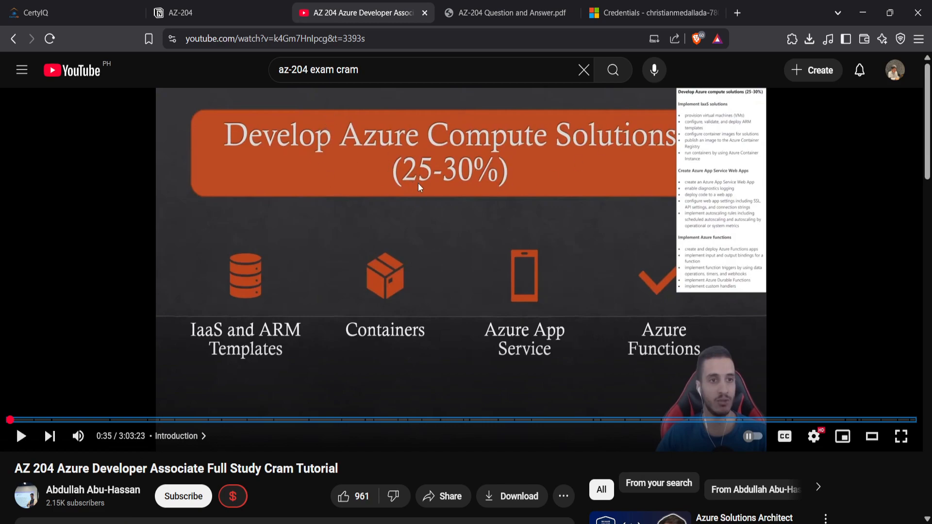
mouse_move(734, 183)
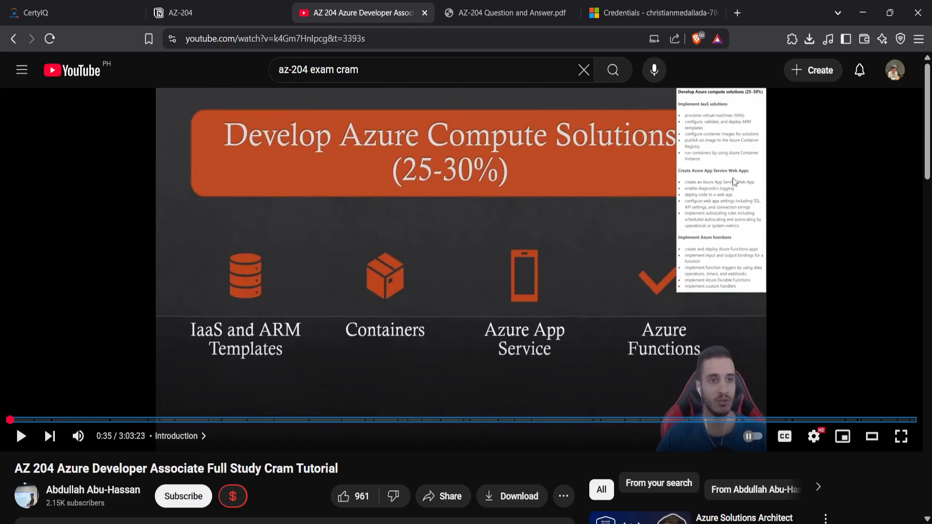
mouse_move(709, 190)
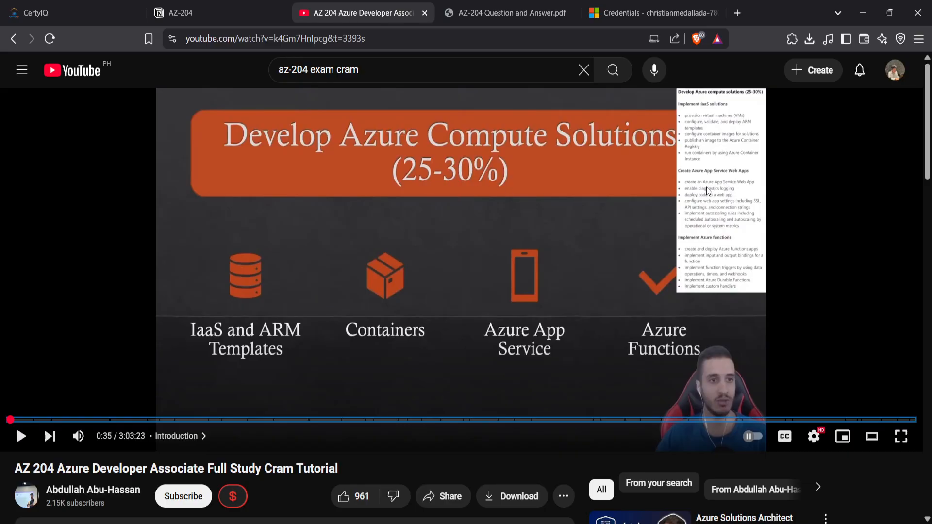
mouse_move(85, 325)
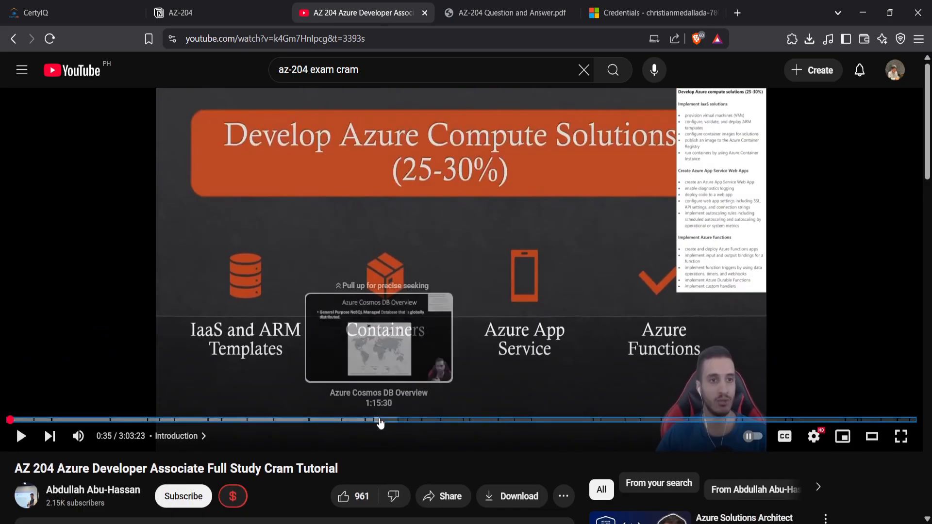
mouse_move(451, 266)
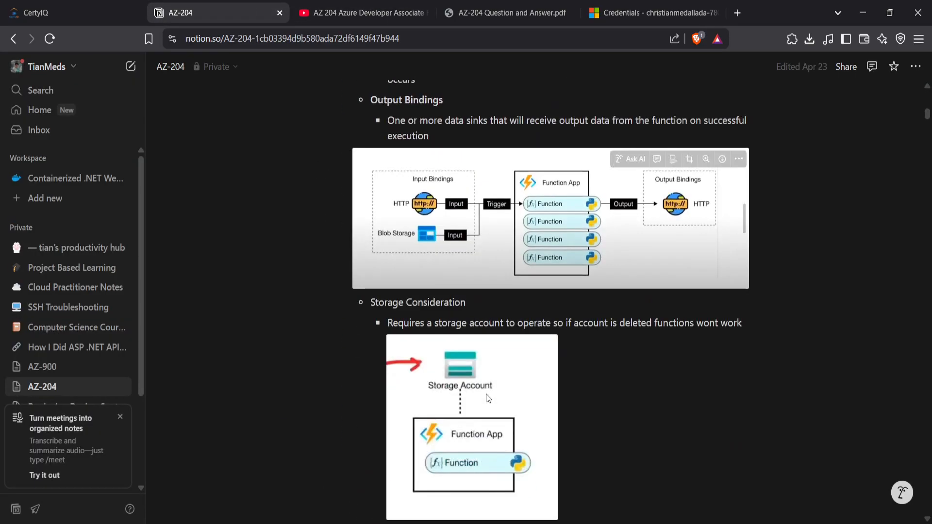
Scroll the AZ-204 Notion page to view the Serverless and Function as a Service notes
scroll("down", 3)
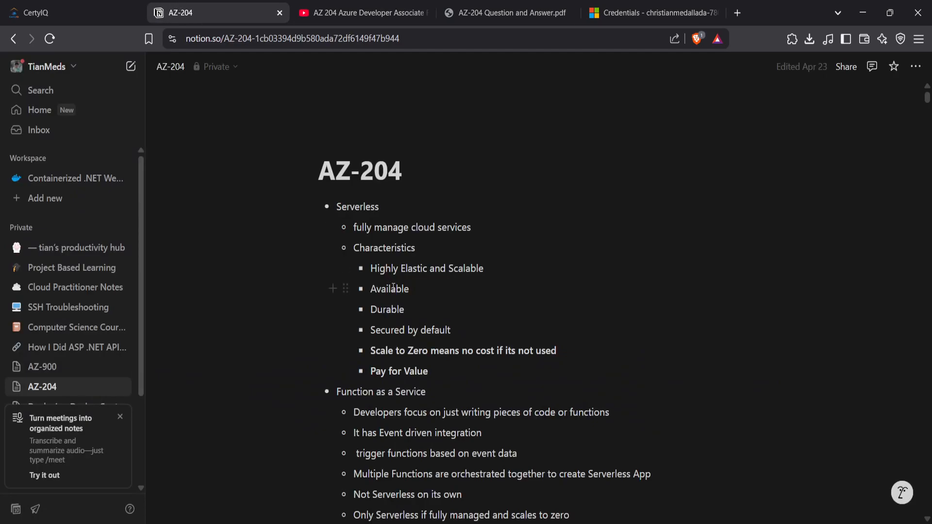
mouse_move(414, 309)
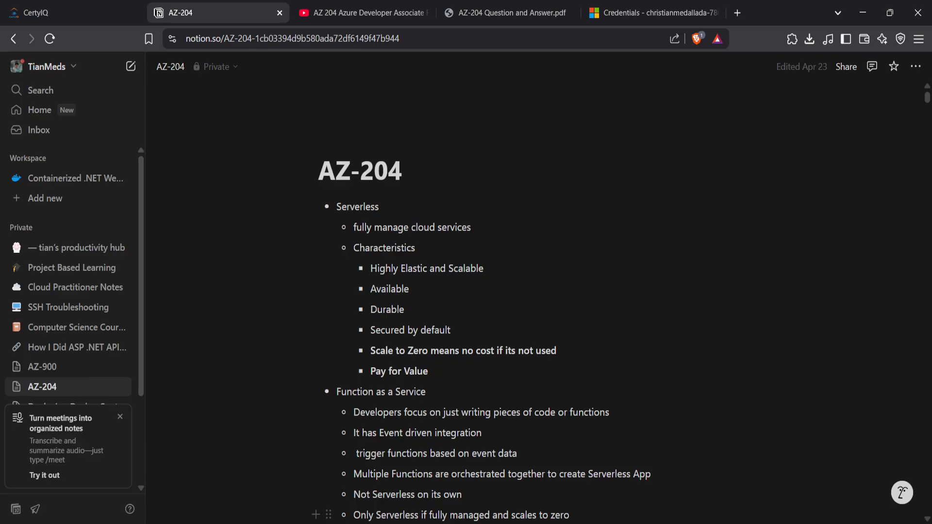
mouse_move(505, 13)
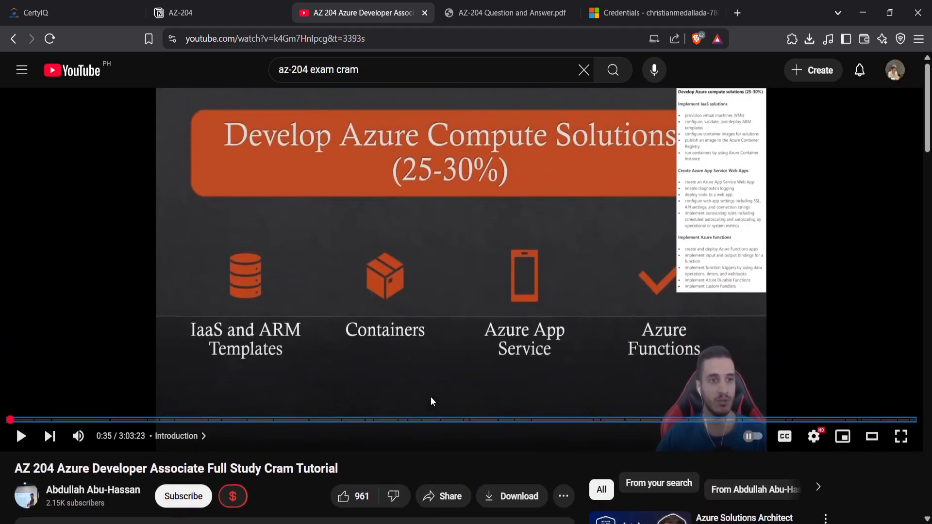
Search YouTube for 'az-204 FREECODECAMP' and open freeCodeCamp's Azure Developer Associate full course
scroll("down", 3)
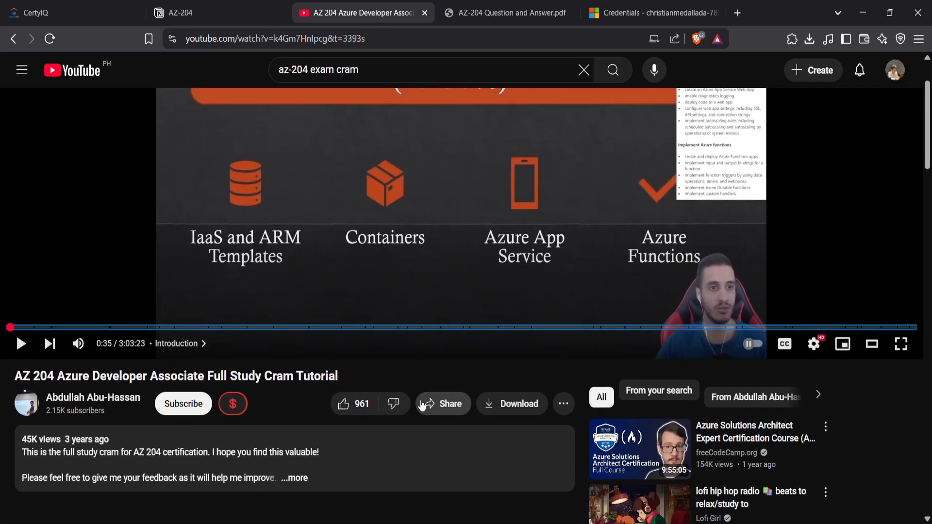
left_click(415, 70)
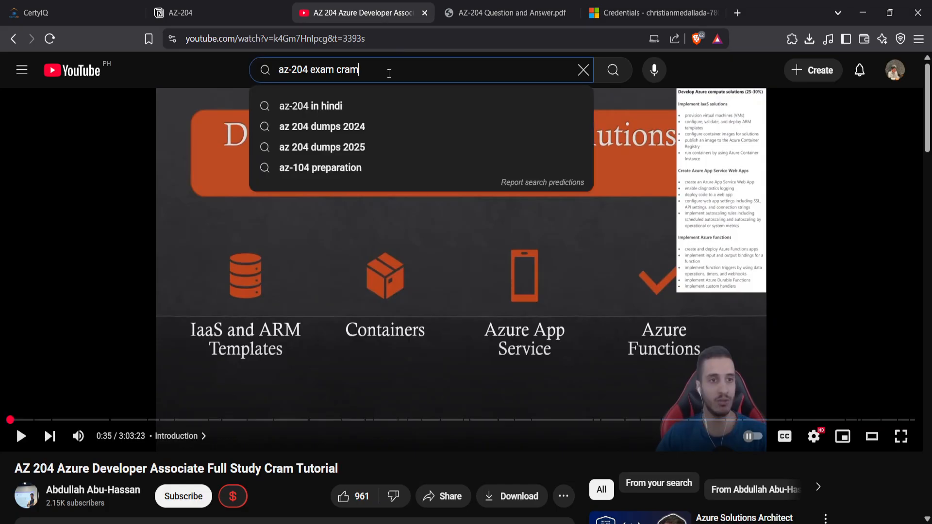
key("Backspace")
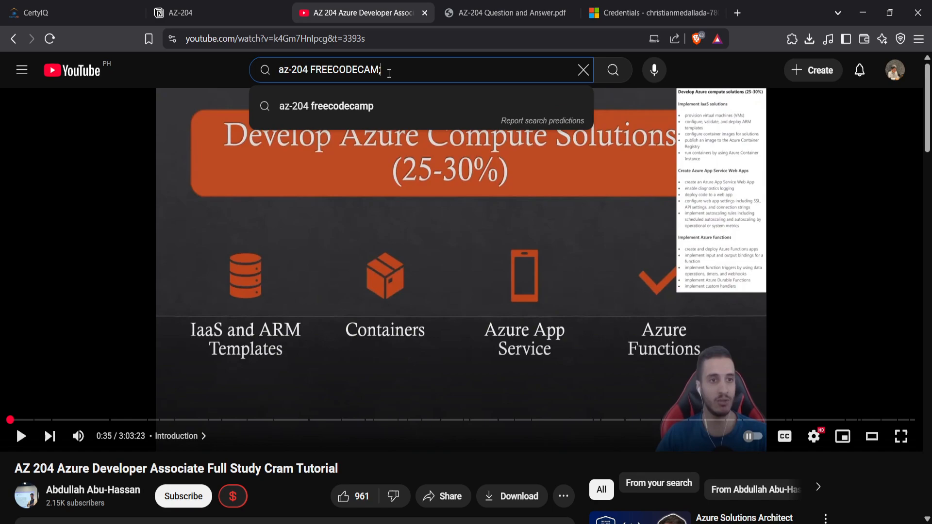
key("Enter")
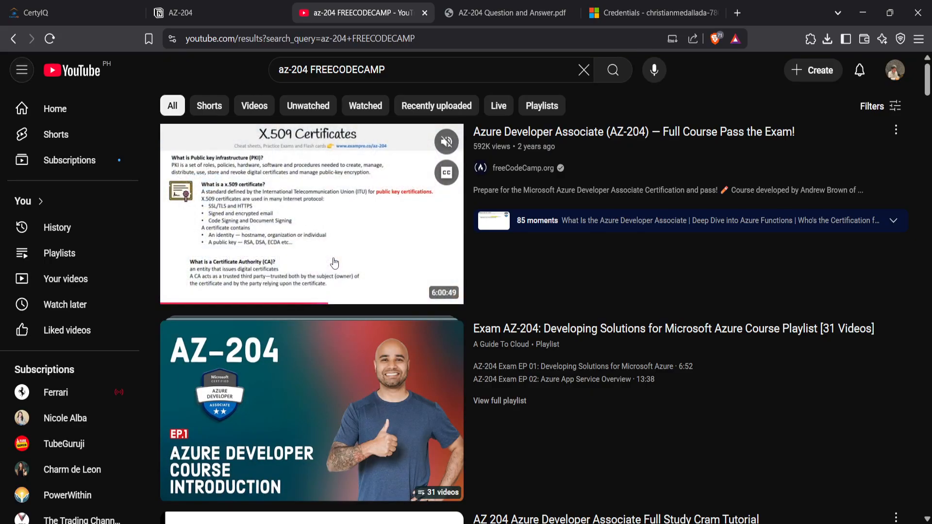
left_click(311, 214)
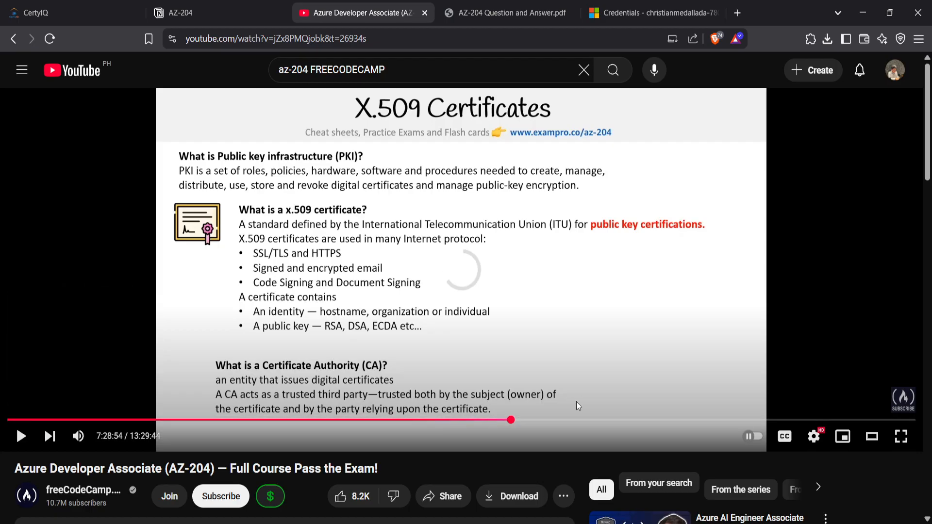
mouse_move(558, 418)
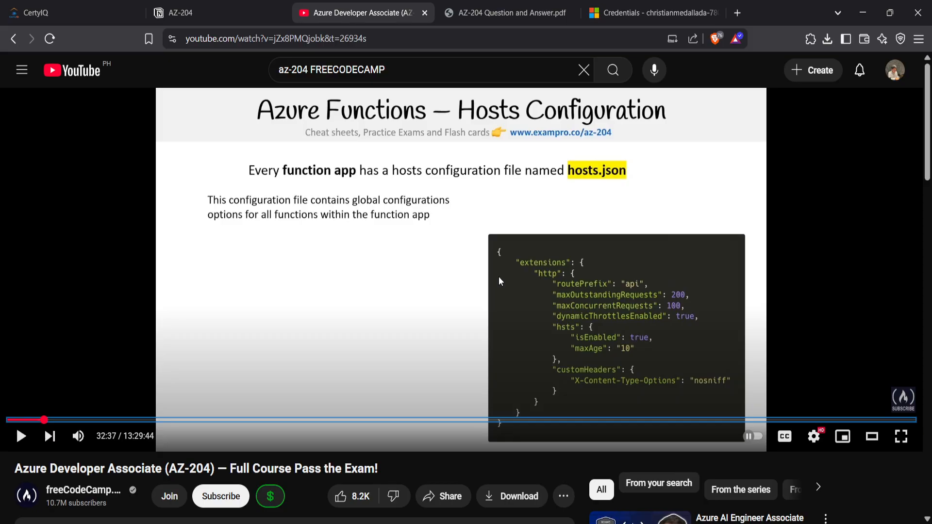
mouse_move(433, 196)
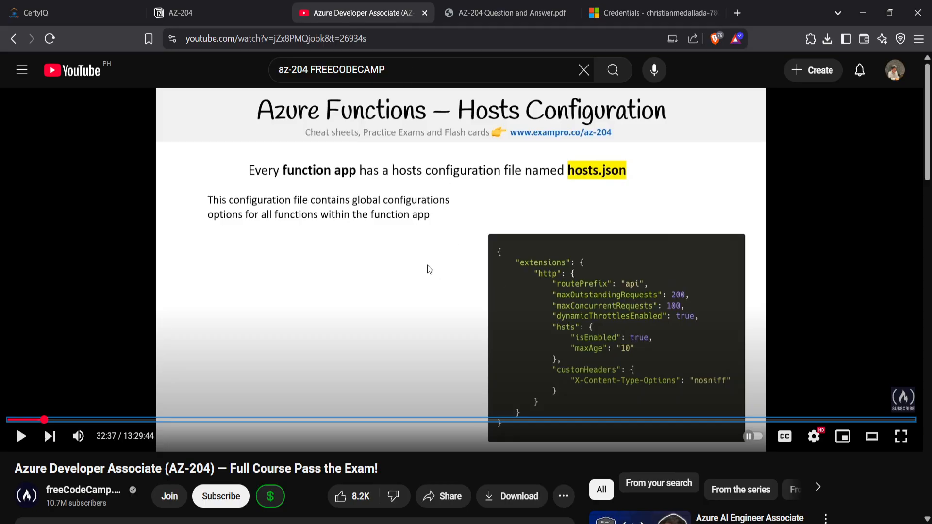
mouse_move(326, 249)
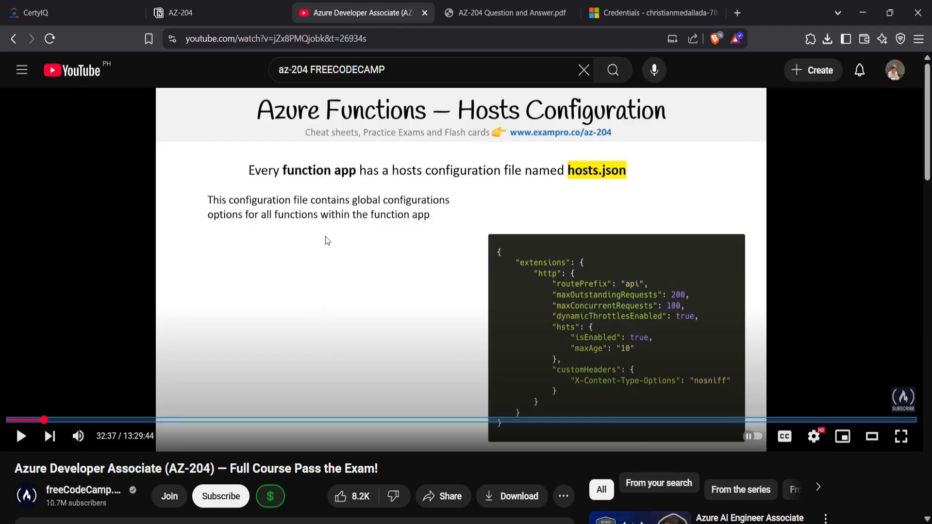
mouse_move(469, 149)
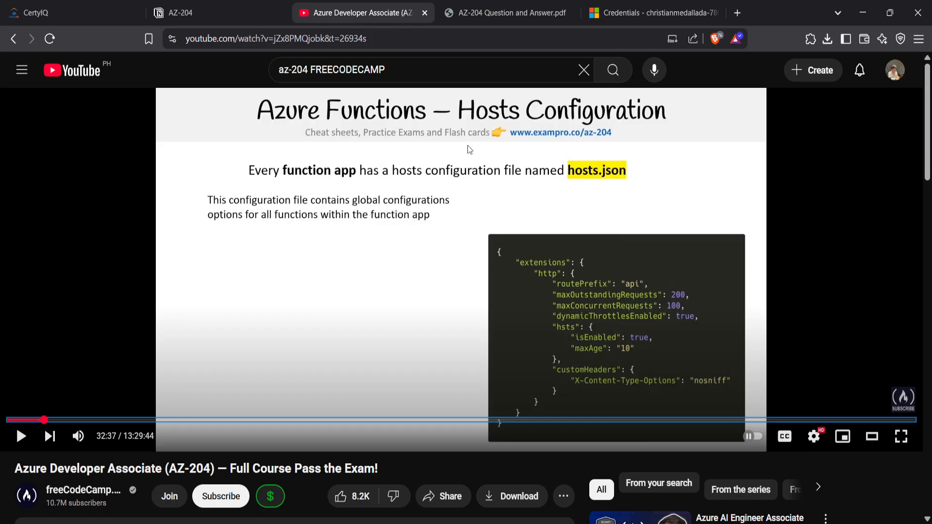
mouse_move(455, 103)
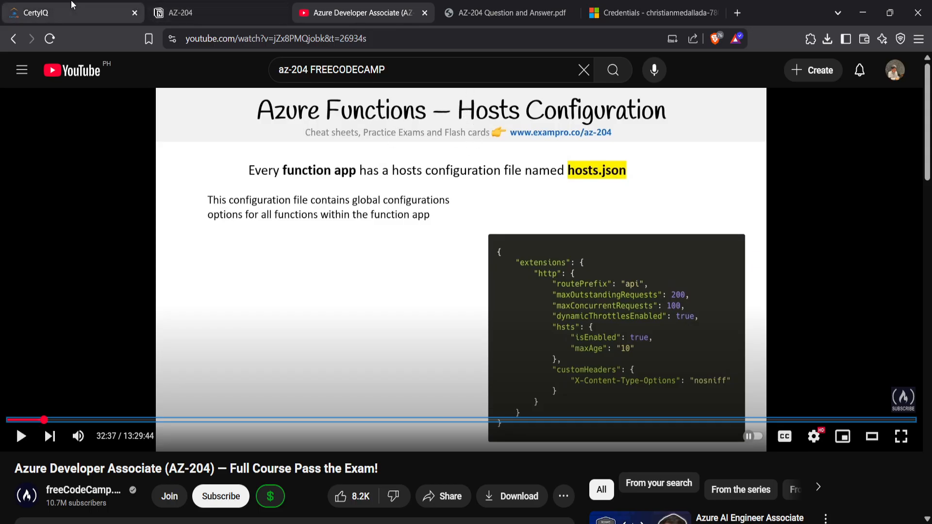
On CertyIQ's free exam papers page, select the AZ-204 certification exam
left_click(36, 13)
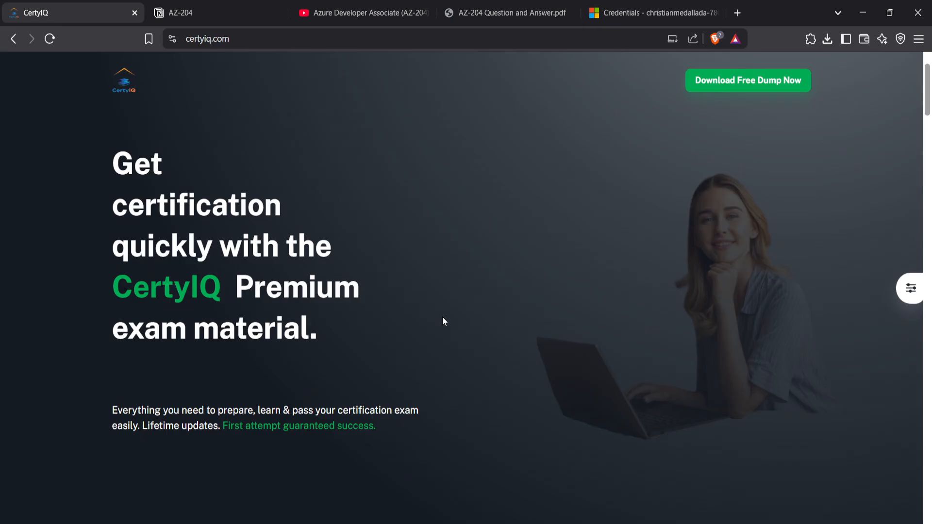
mouse_move(640, 227)
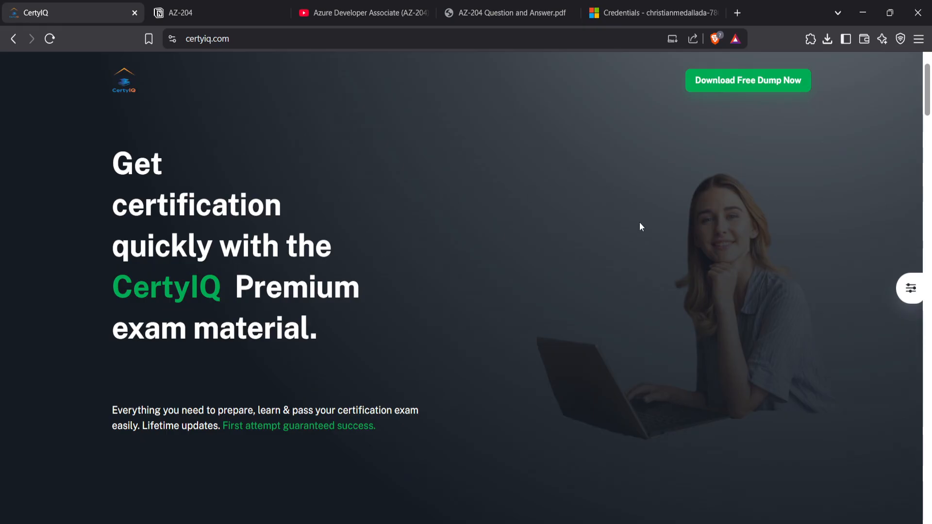
mouse_move(514, 235)
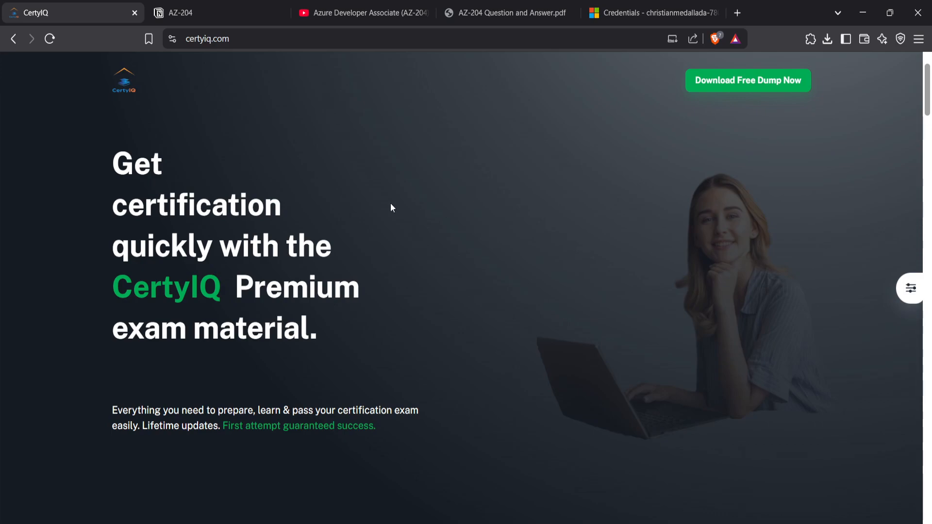
mouse_move(666, 474)
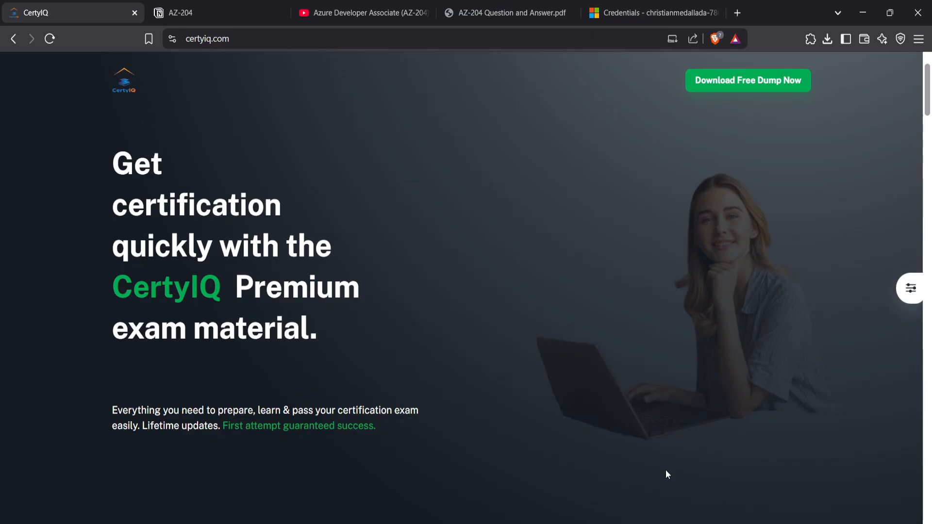
scroll("down", 3)
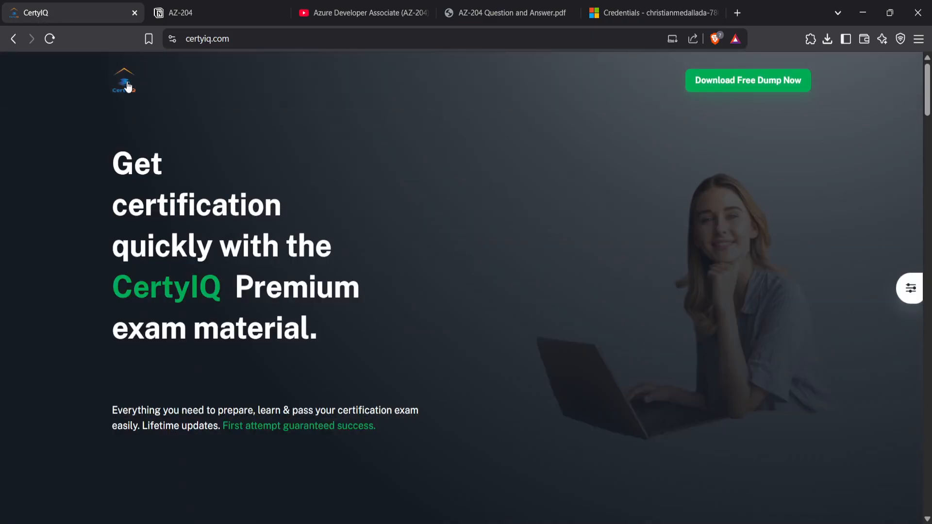
left_click(747, 80)
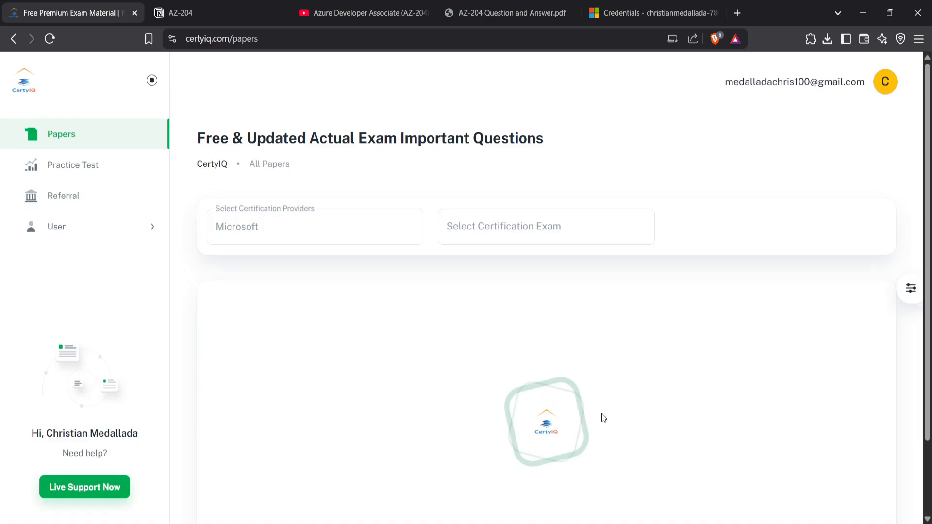
left_click(545, 227)
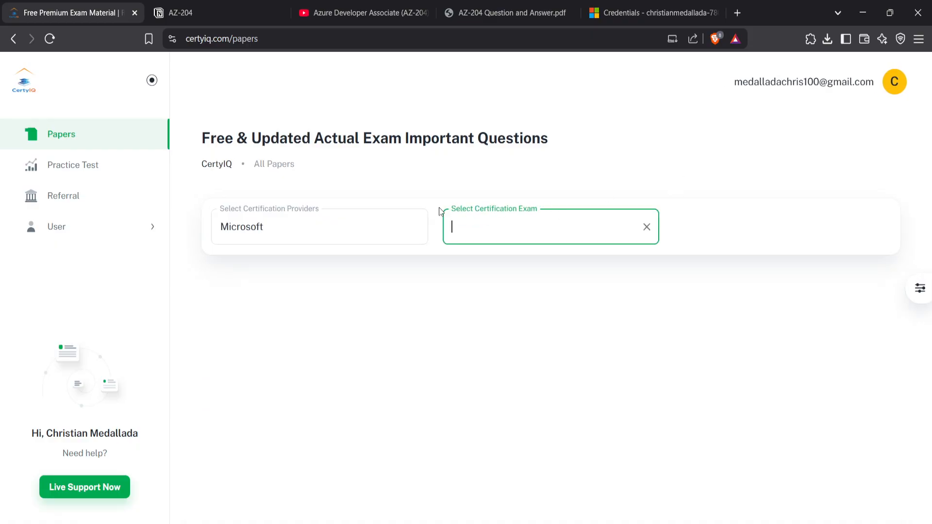
mouse_move(541, 260)
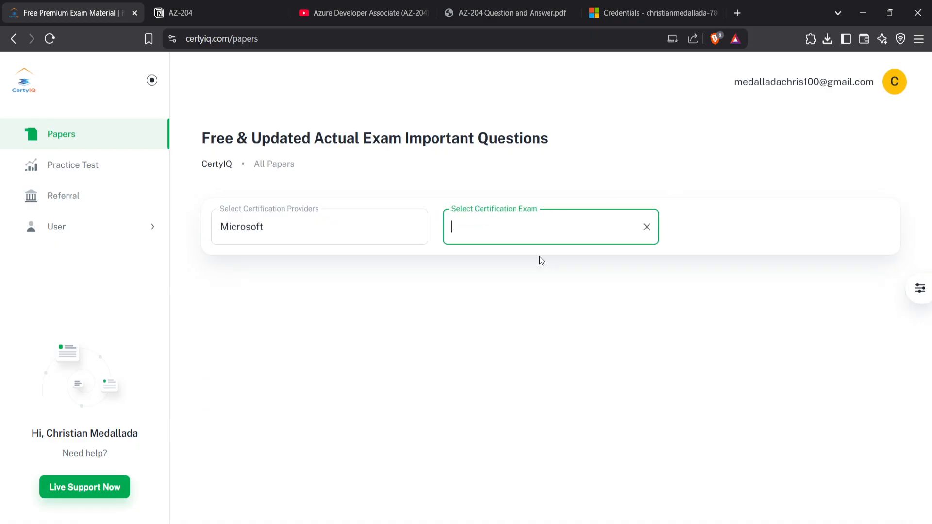
type("az-")
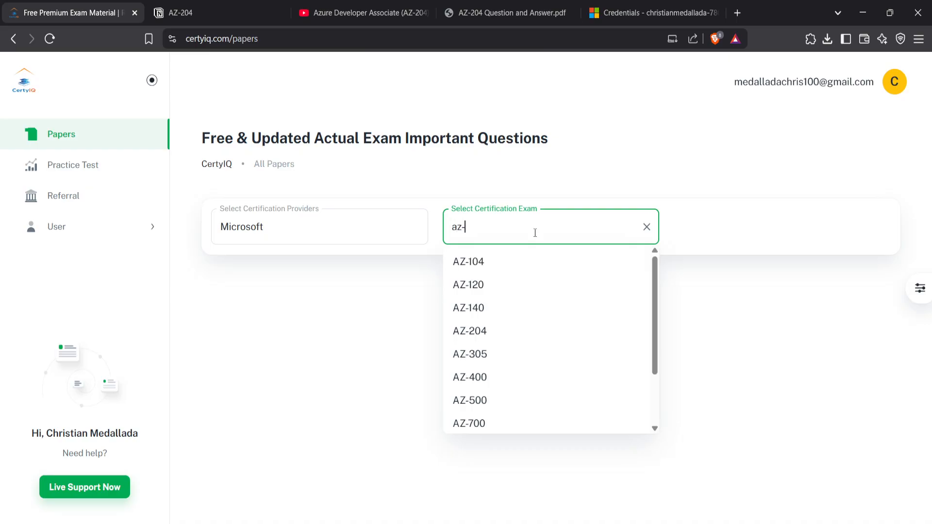
left_click(469, 331)
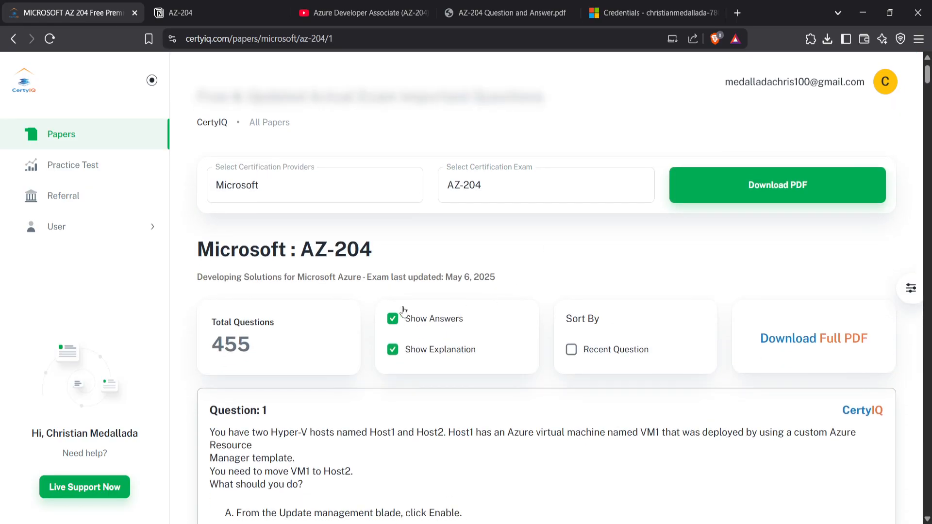
Reveal question 3's answer, highlight its reference links, and read the explanation
scroll("down", 3)
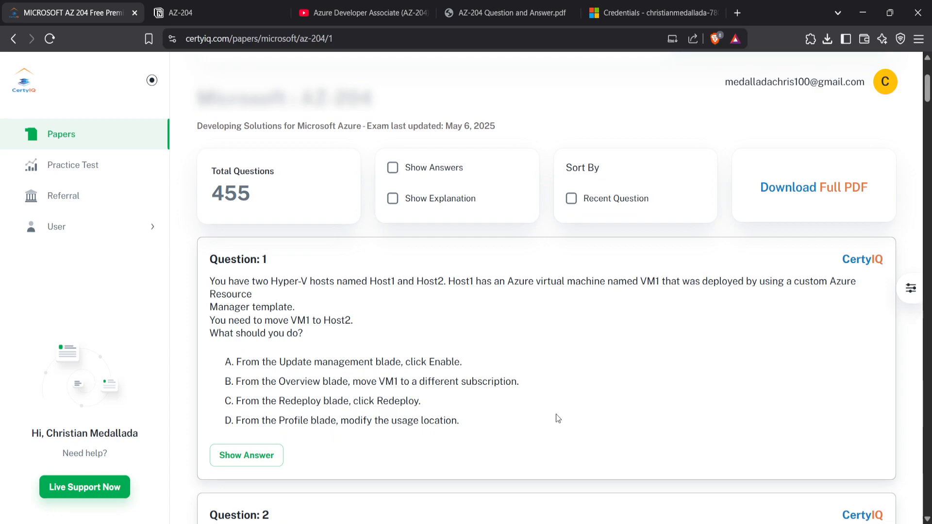
scroll("down", 3)
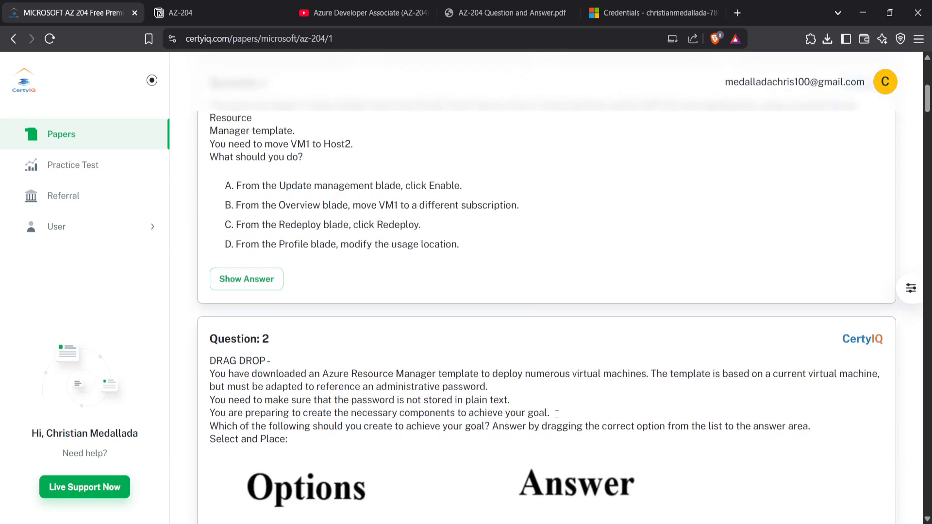
scroll("down", 3)
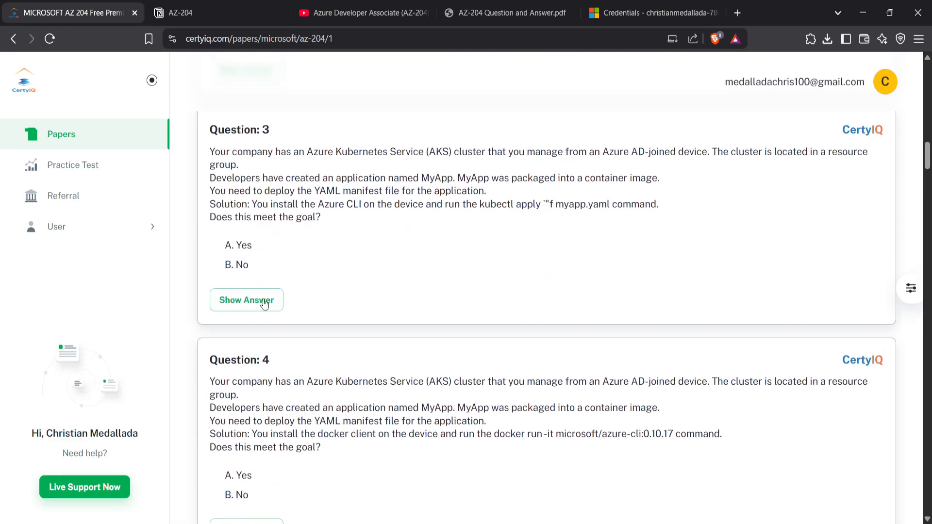
left_click(246, 299)
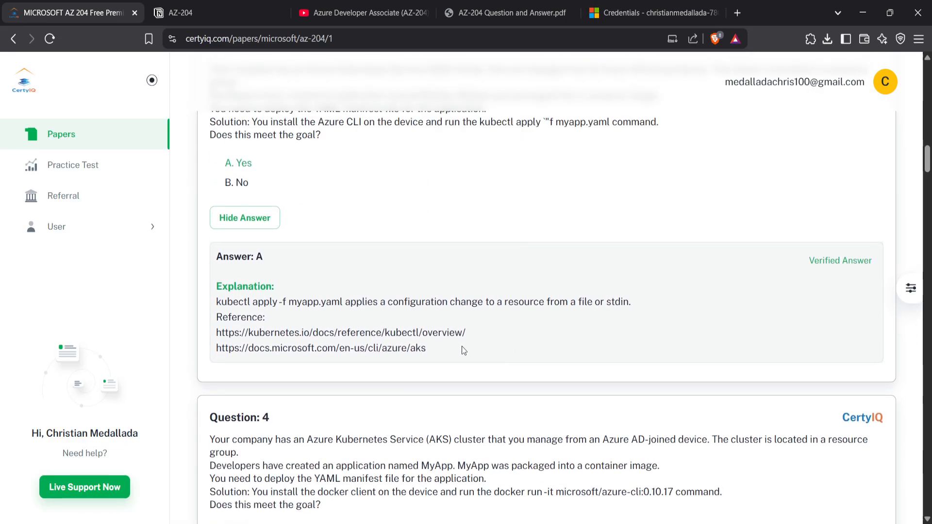
left_click_drag(216, 332, 426, 347)
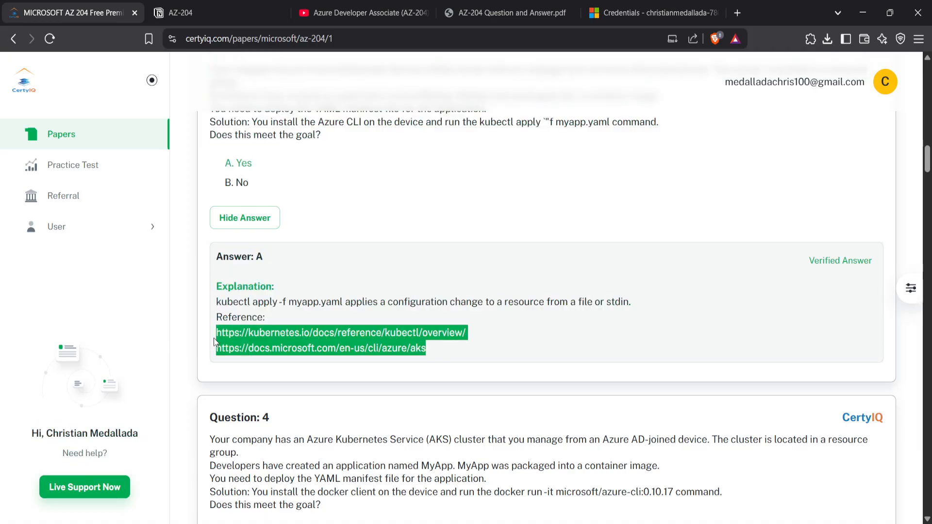
scroll("down", 3)
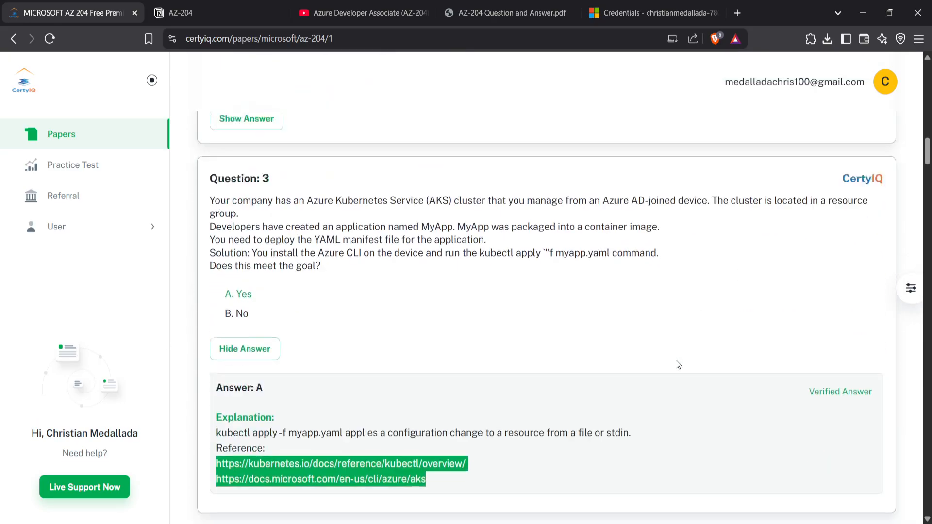
scroll("down", 3)
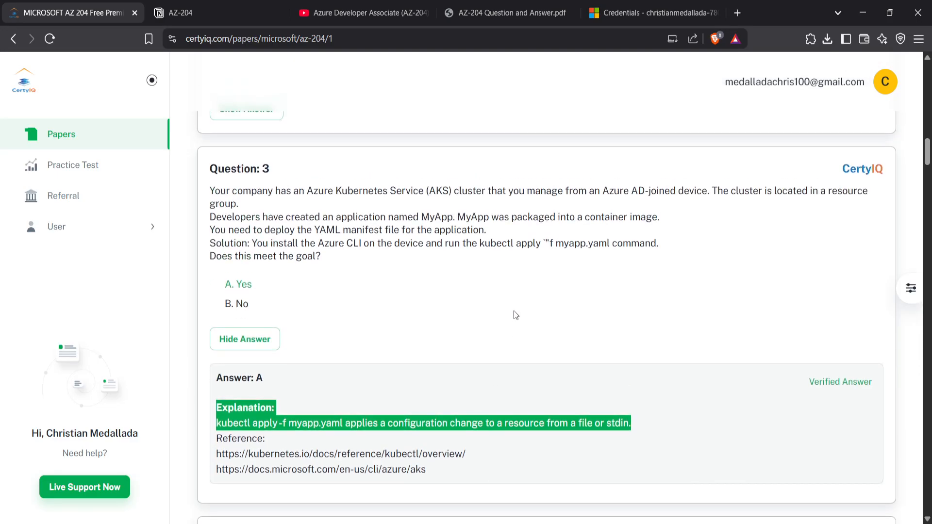
scroll("down", 3)
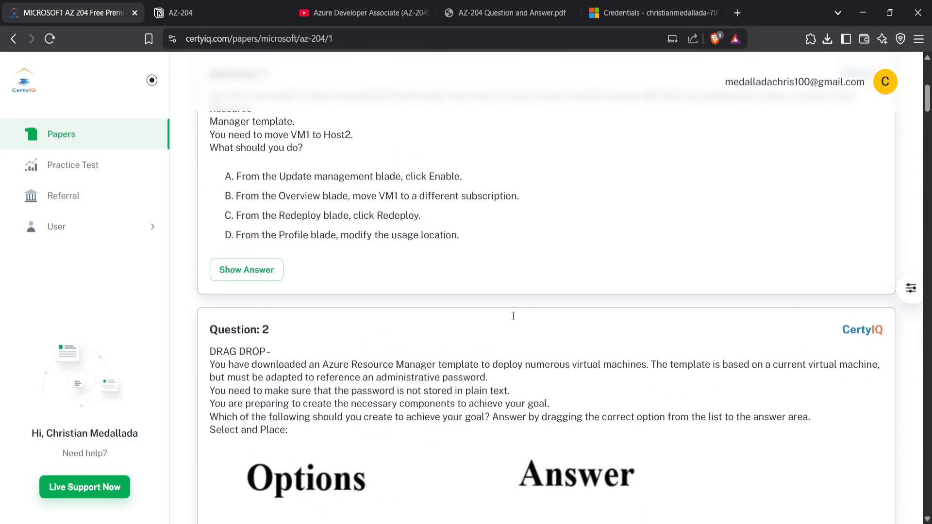
scroll("down", 3)
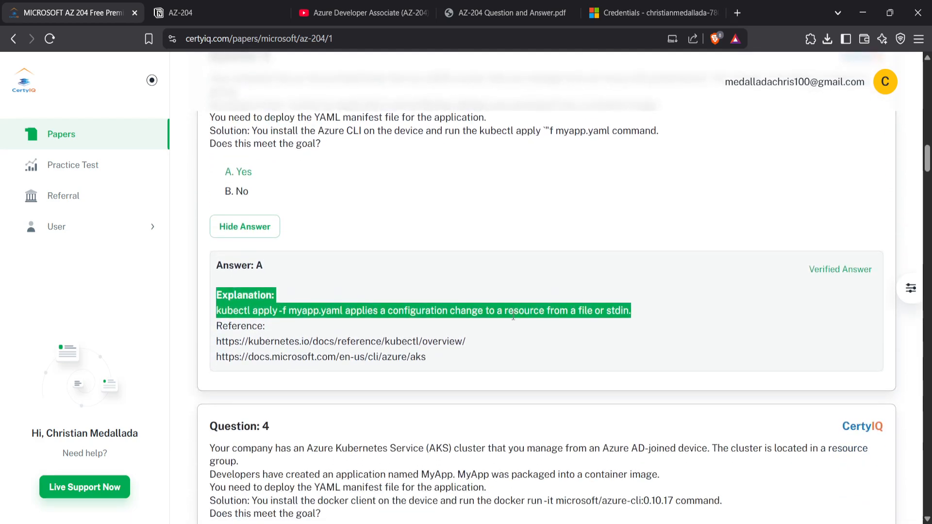
scroll("down", 3)
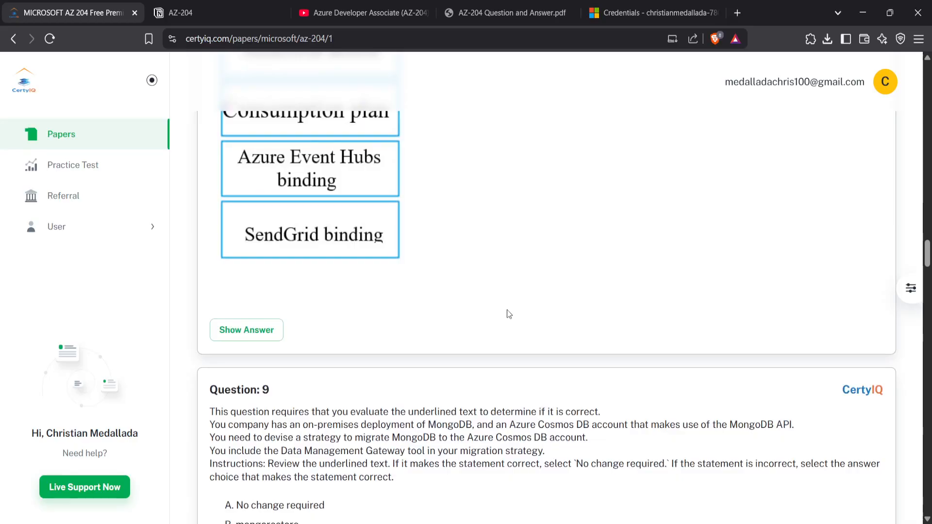
scroll("down", 3)
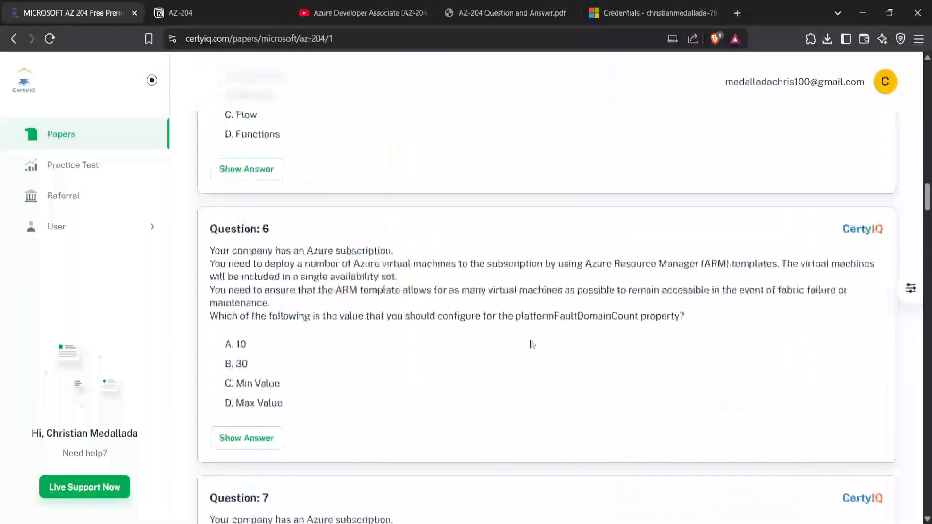
scroll("up", 3)
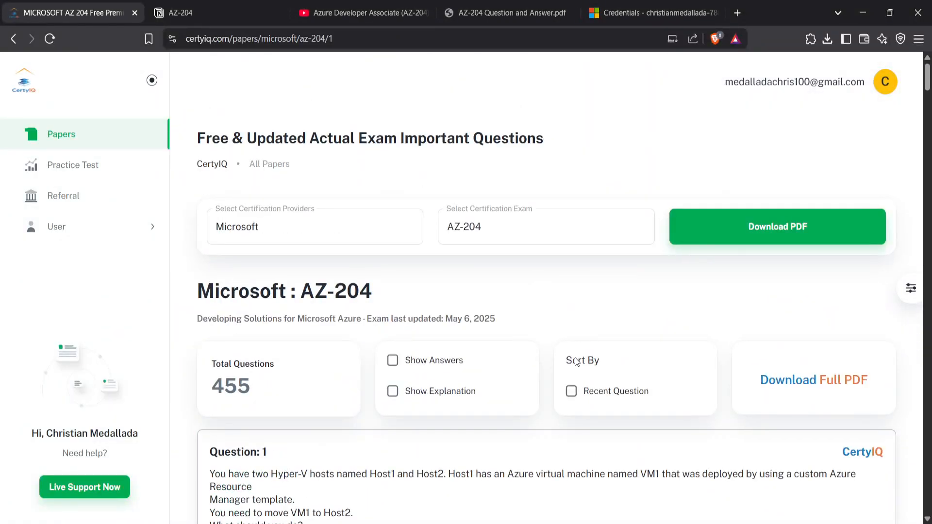
mouse_move(602, 322)
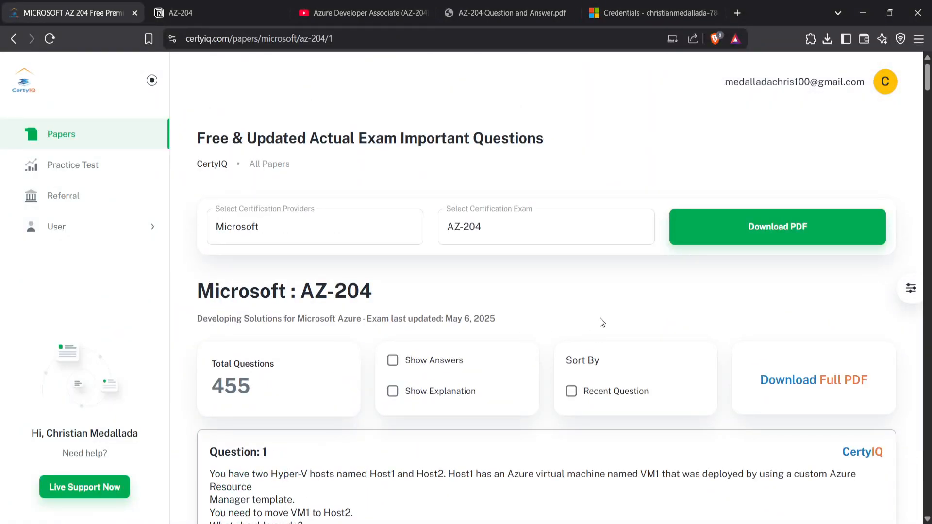
mouse_move(802, 383)
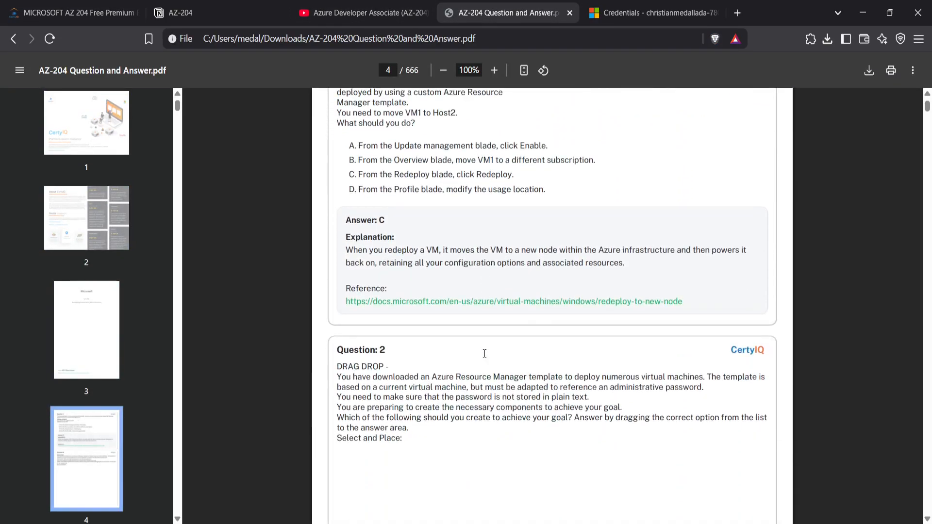
Scroll through the first pages of the AZ-204 Question and Answer PDF
scroll("down", 3)
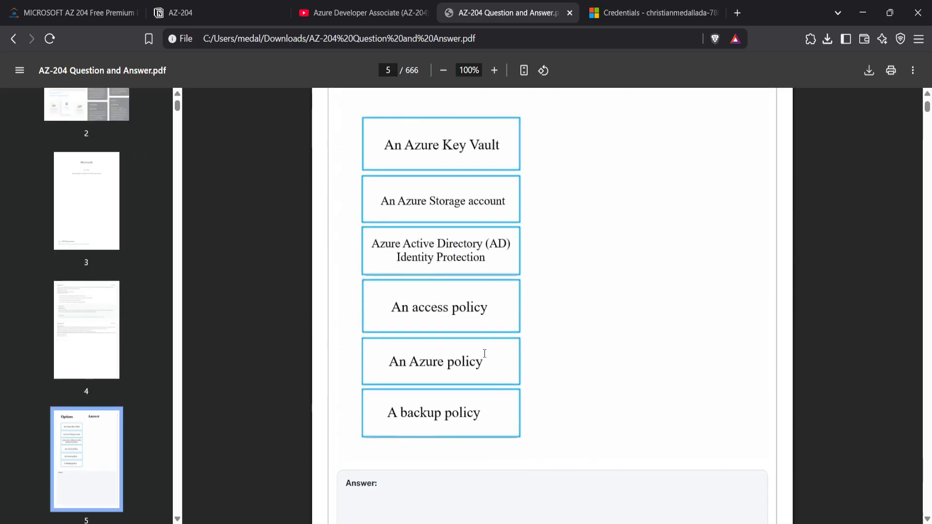
scroll("down", 3)
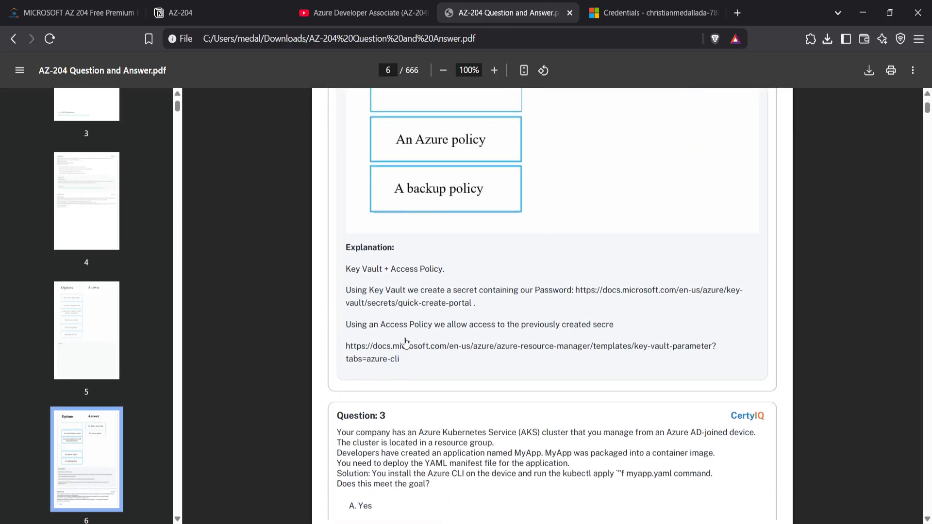
scroll("down", 3)
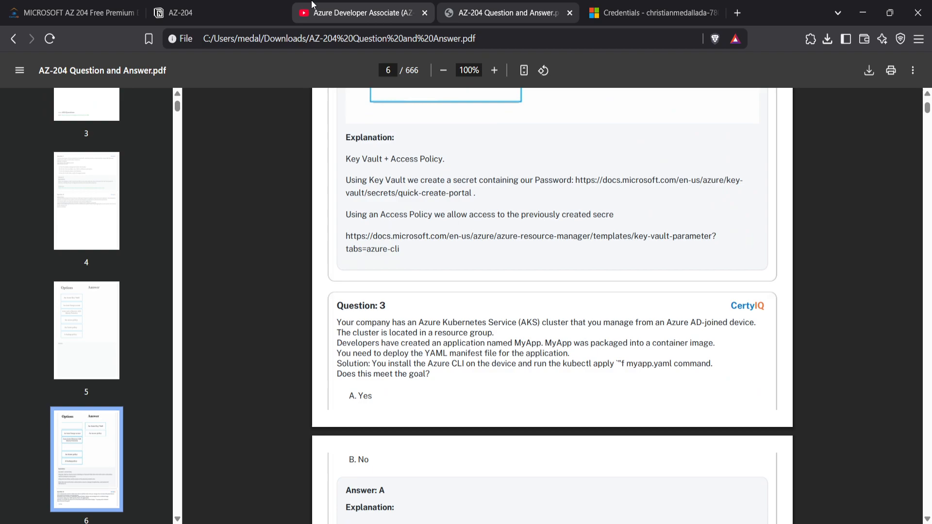
scroll("down", 3)
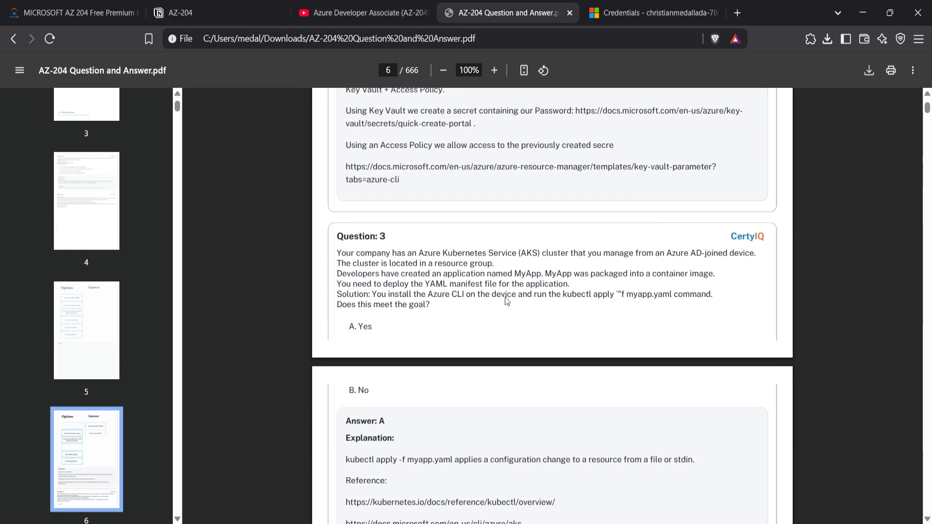
scroll("down", 3)
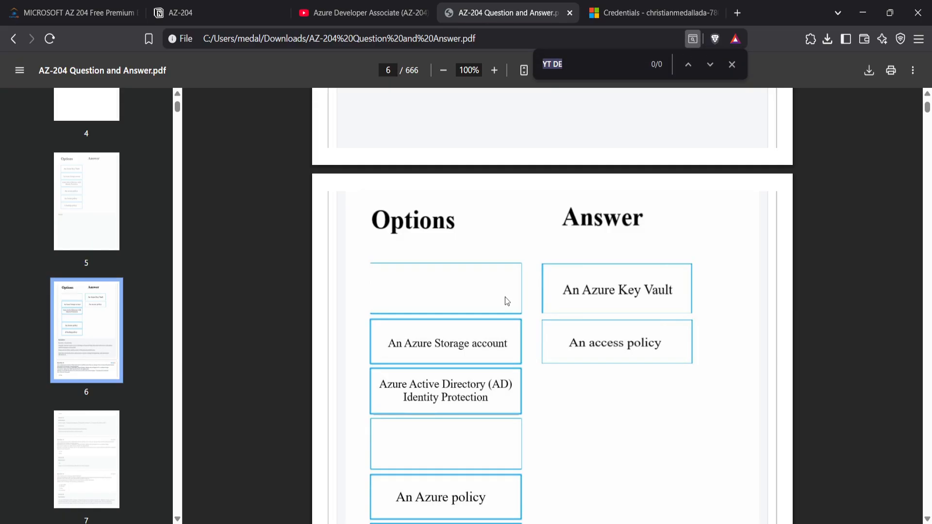
Search the PDF for 'case study', then switch to the Credentials tab
type("case study")
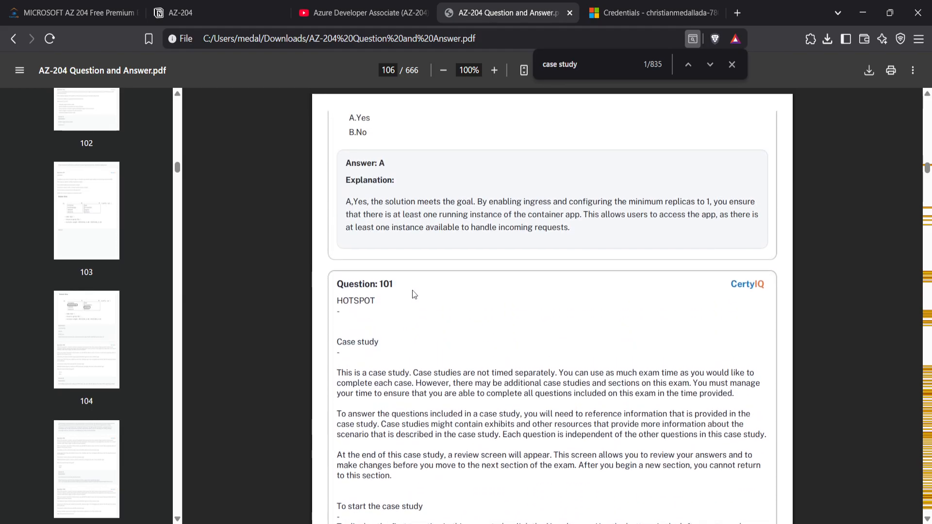
left_click(649, 13)
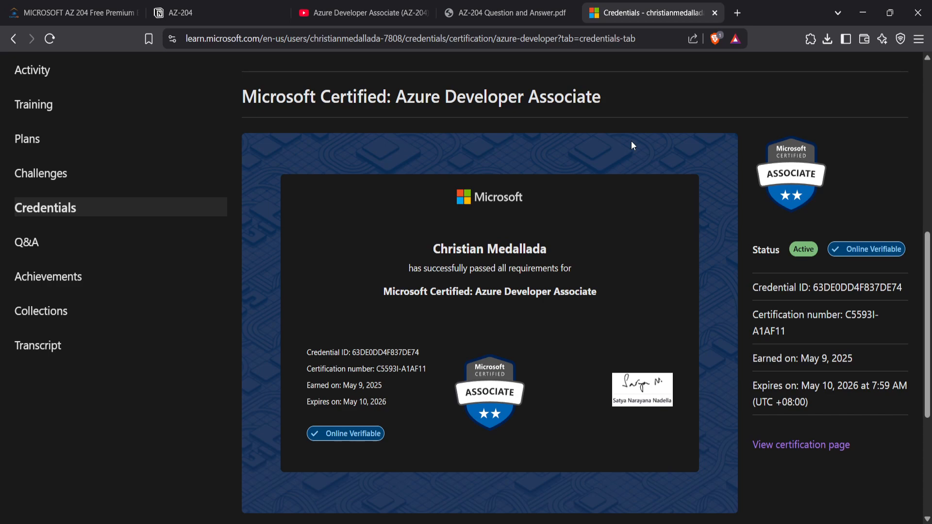
mouse_move(1, 29)
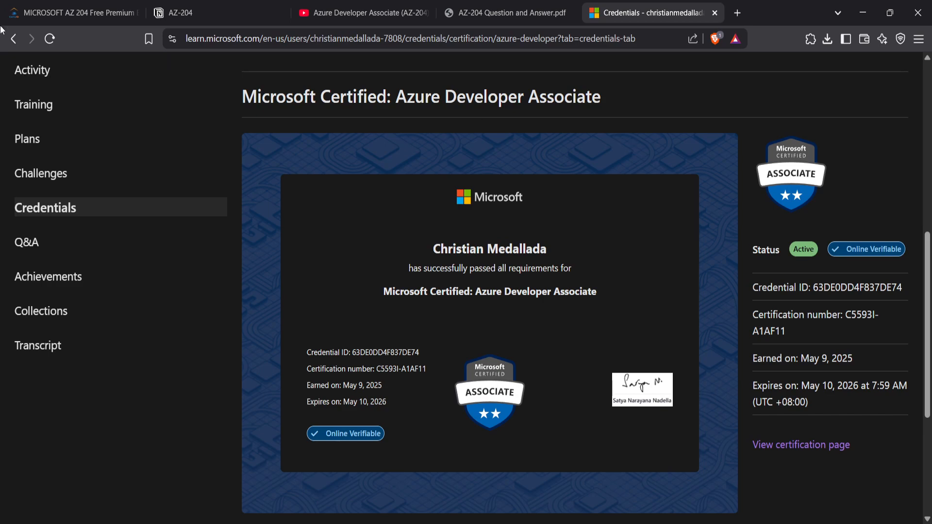
Switch to the CertyIQ tab showing the AZ-204 free exam paper
left_click(71, 13)
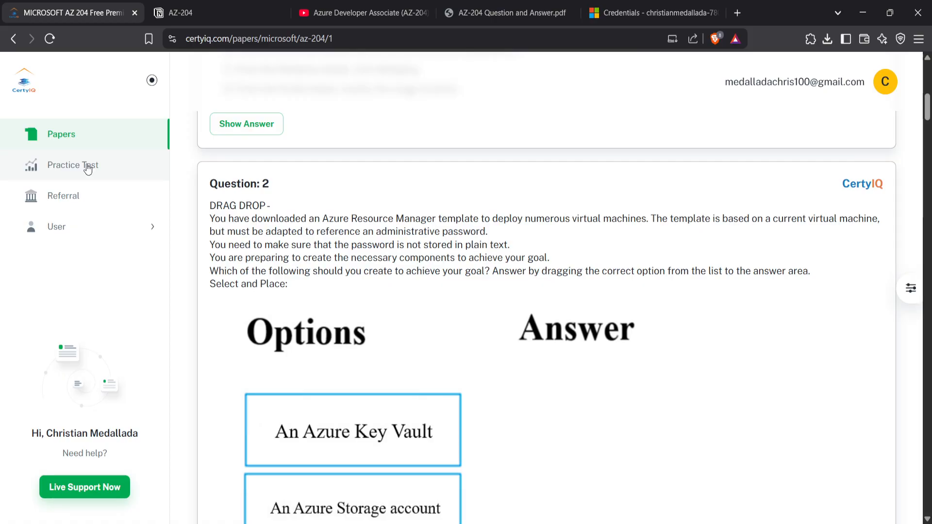
Generate a free AZ-204 practice test, then change the selected exam to AZ-500
left_click(73, 165)
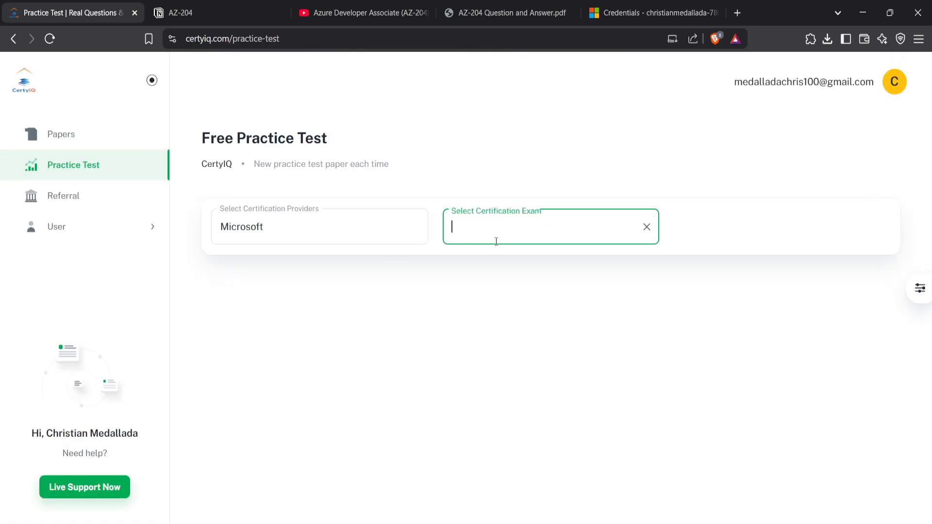
type("az")
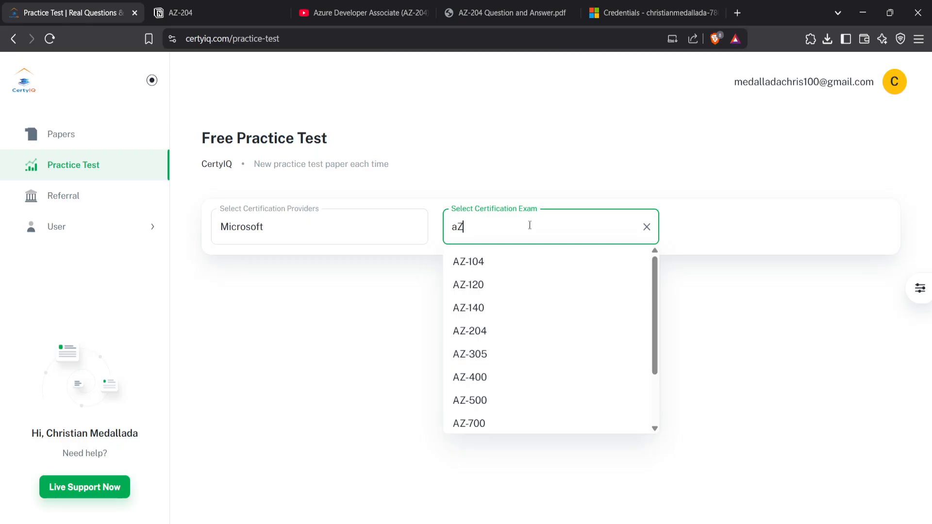
left_click(469, 331)
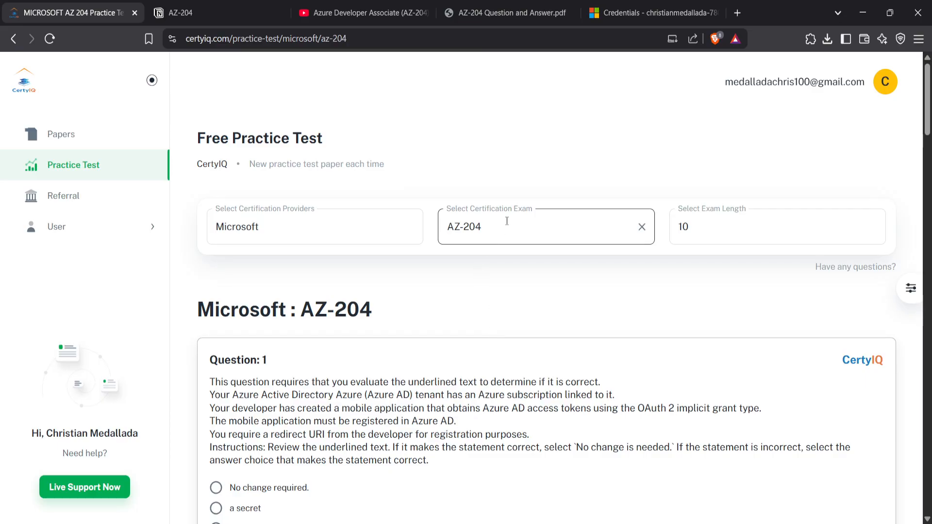
left_click(535, 226)
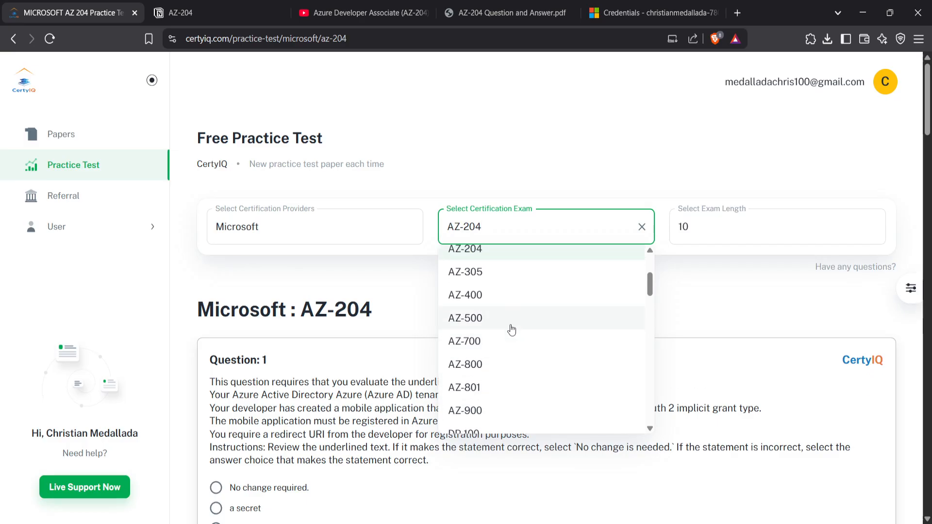
left_click(465, 318)
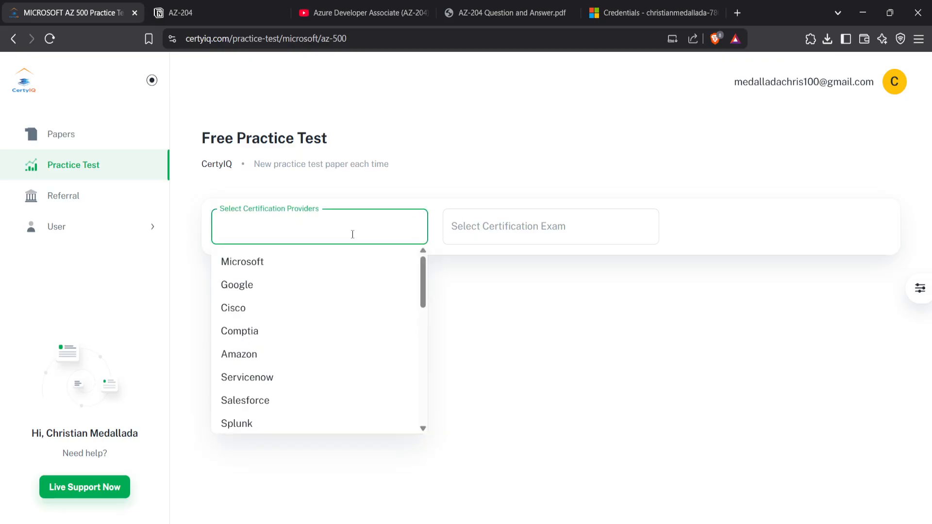
mouse_move(290, 353)
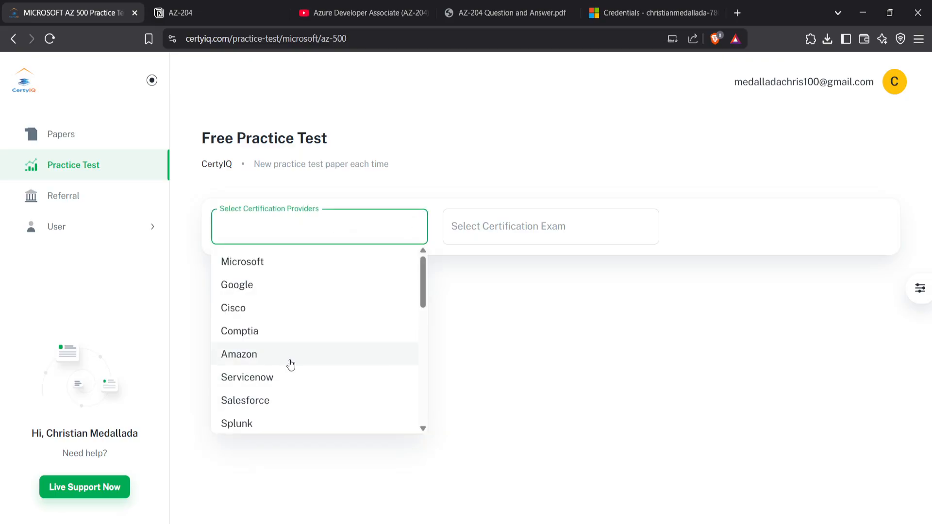
Pick Amazon as provider, enter 'Prac' as exam, then switch to the AZ-204 PDF tab
left_click(238, 354)
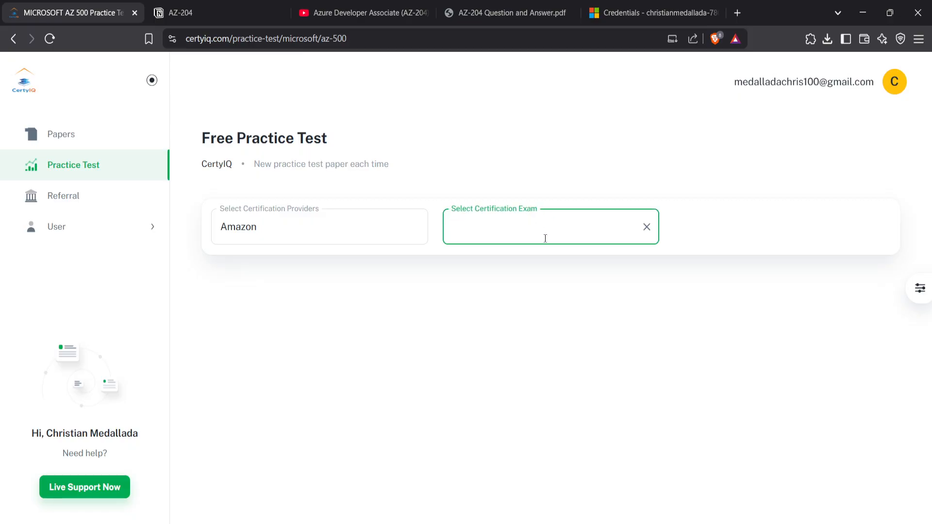
type("Prac")
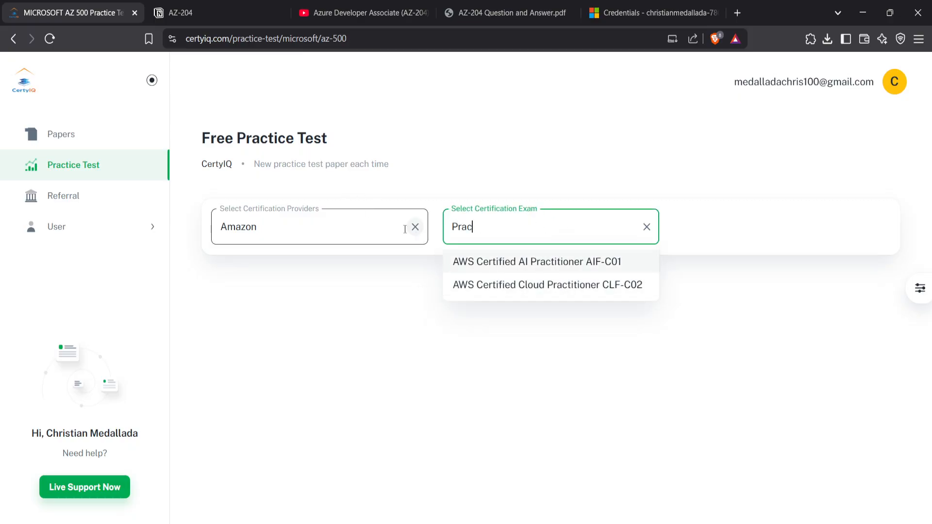
left_click(315, 226)
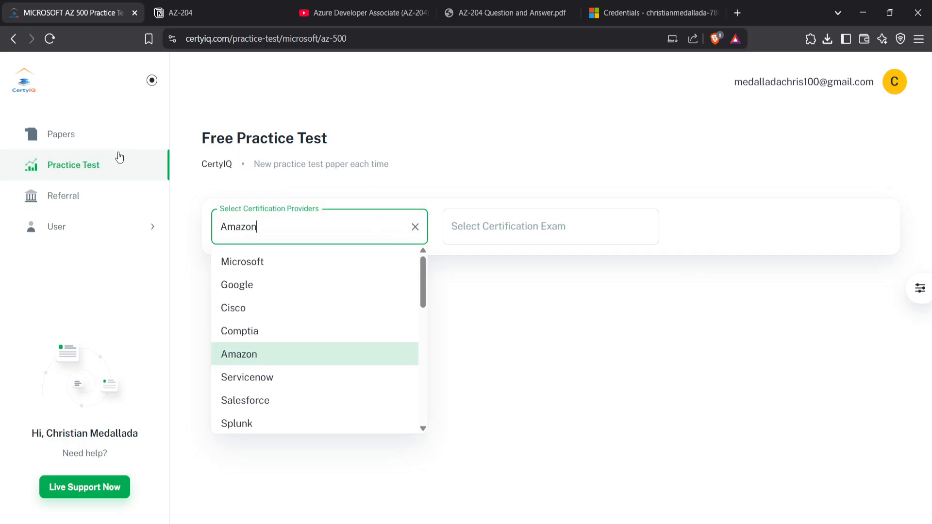
mouse_move(89, 144)
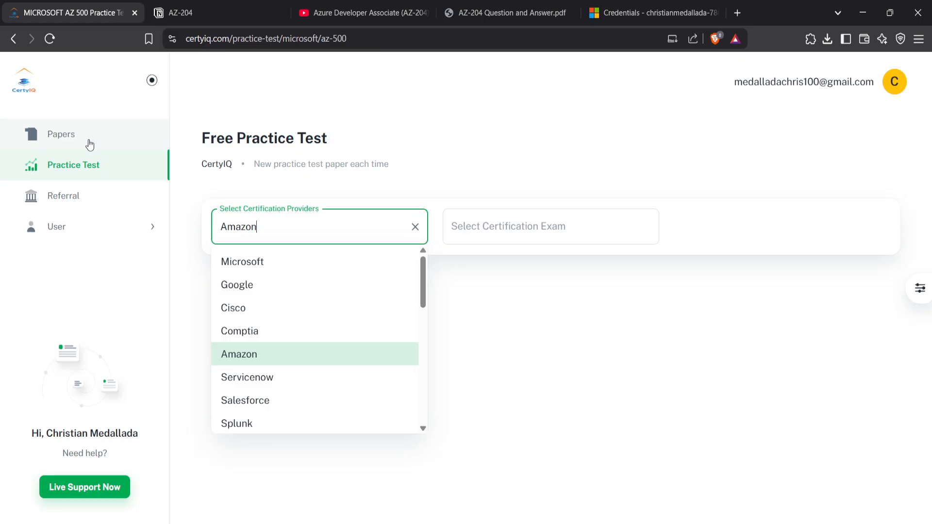
mouse_move(101, 153)
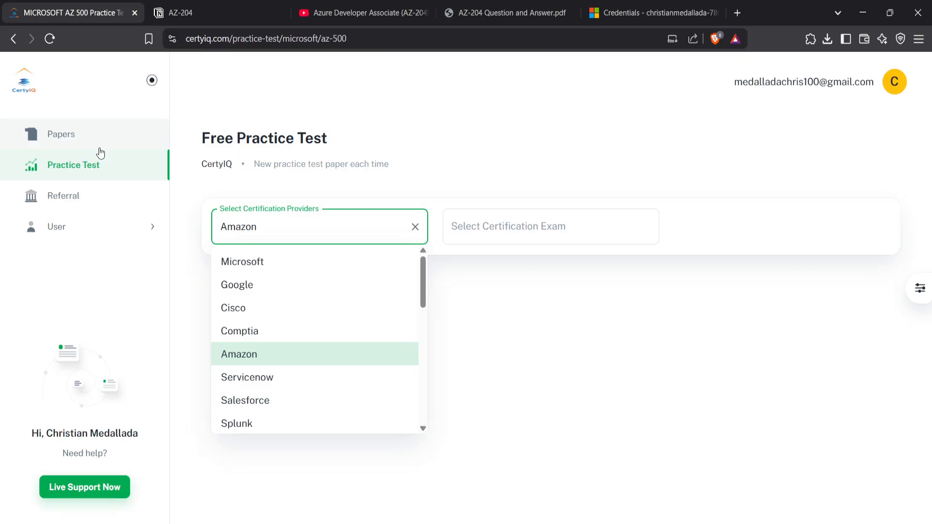
mouse_move(101, 142)
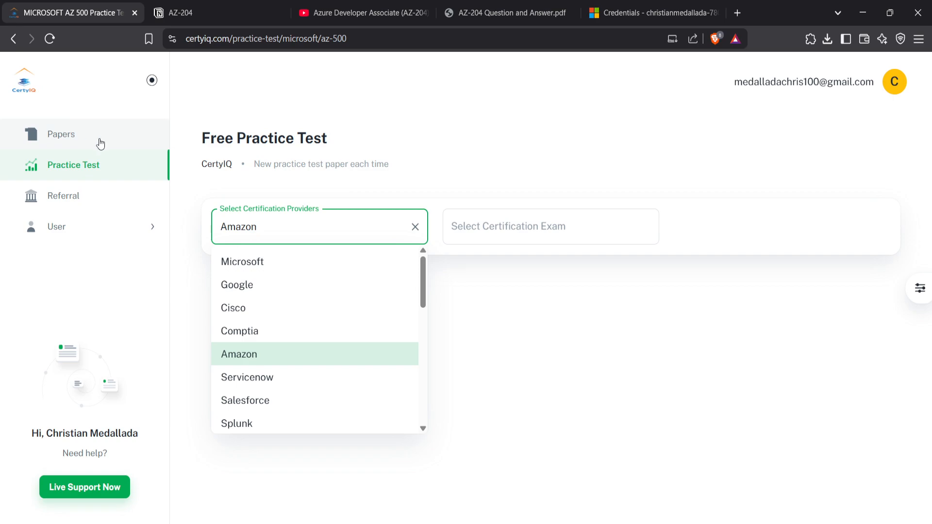
mouse_move(136, 140)
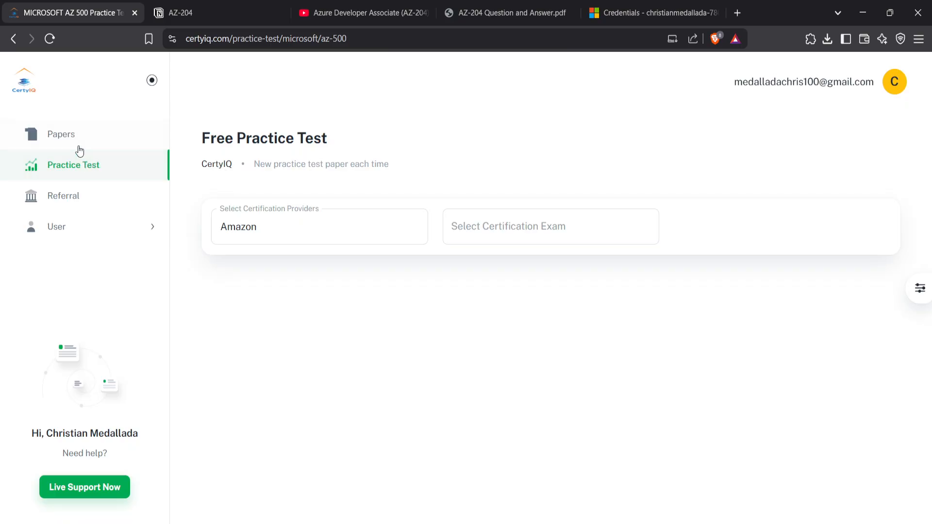
left_click(504, 13)
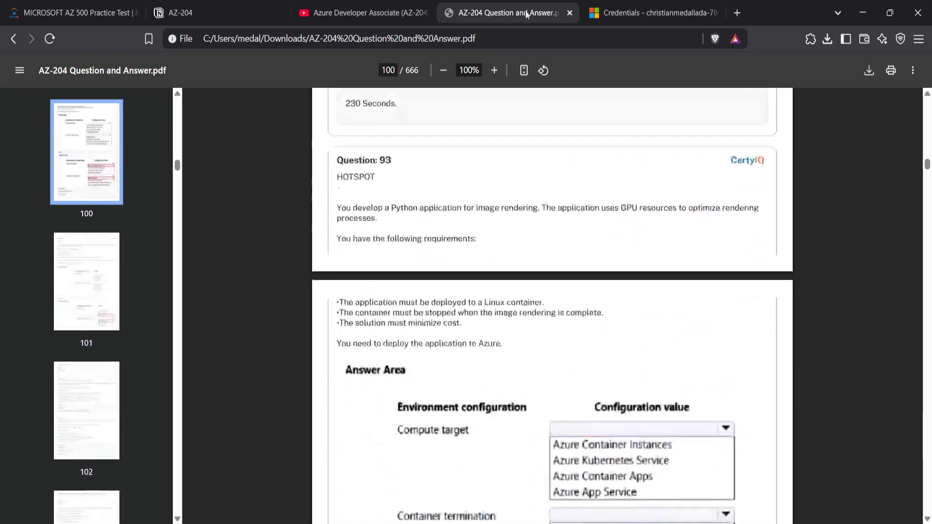
Visit the Notion AZ-204 notes and CertyIQ practice test, ending on freeCodeCamp's AZ-204 video
left_click(361, 13)
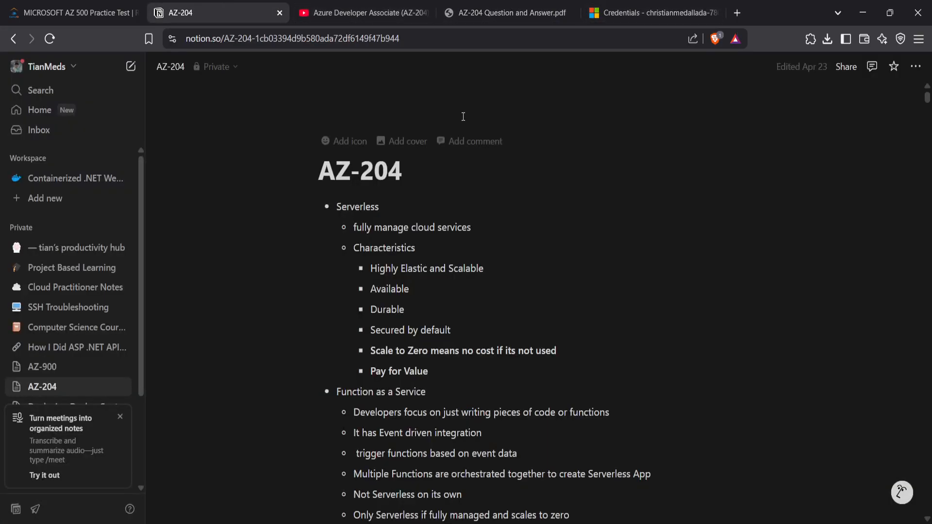
mouse_move(315, 57)
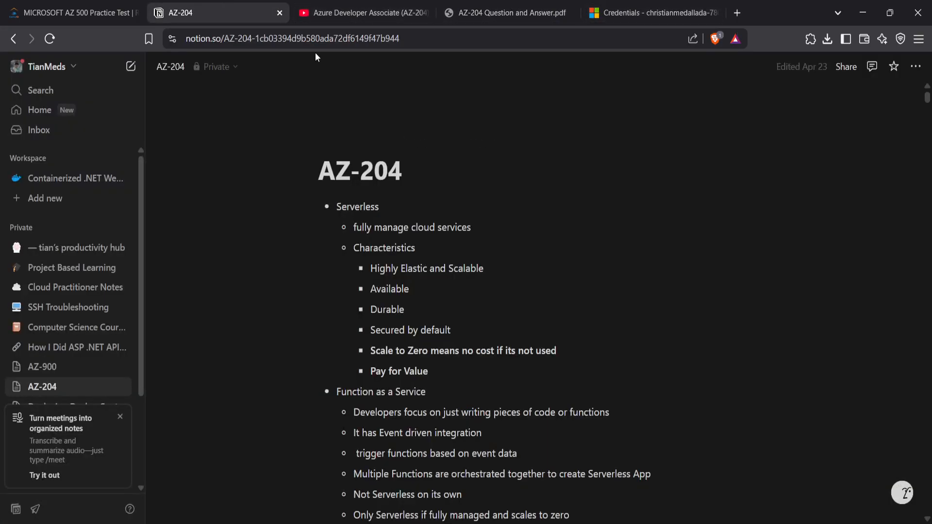
left_click(71, 13)
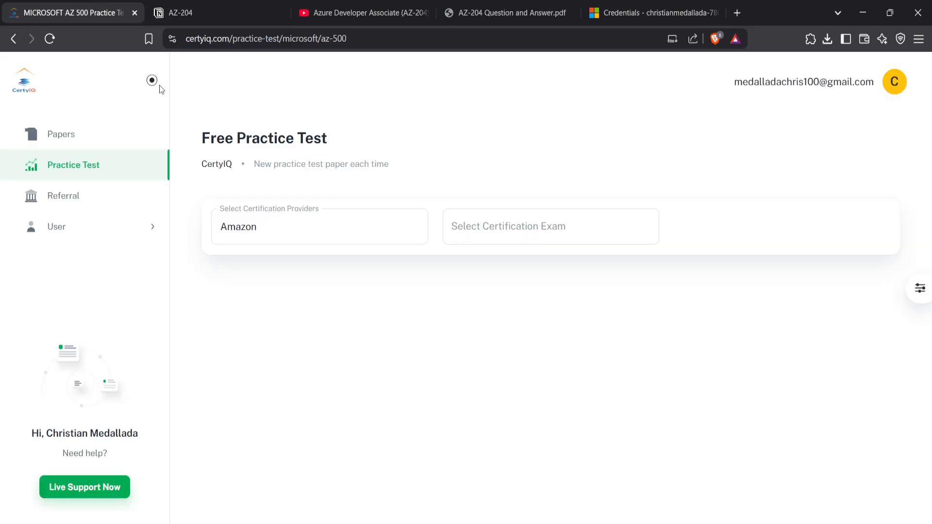
mouse_move(258, 268)
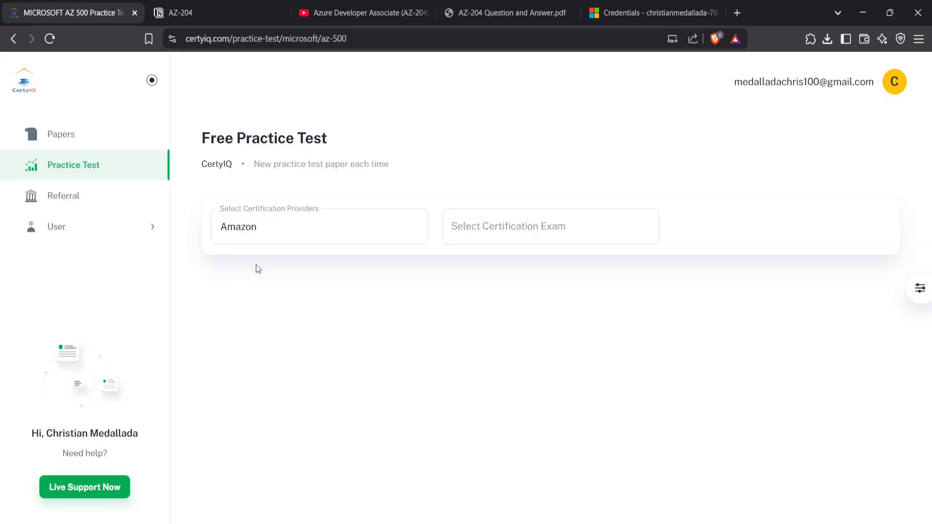
left_click(361, 13)
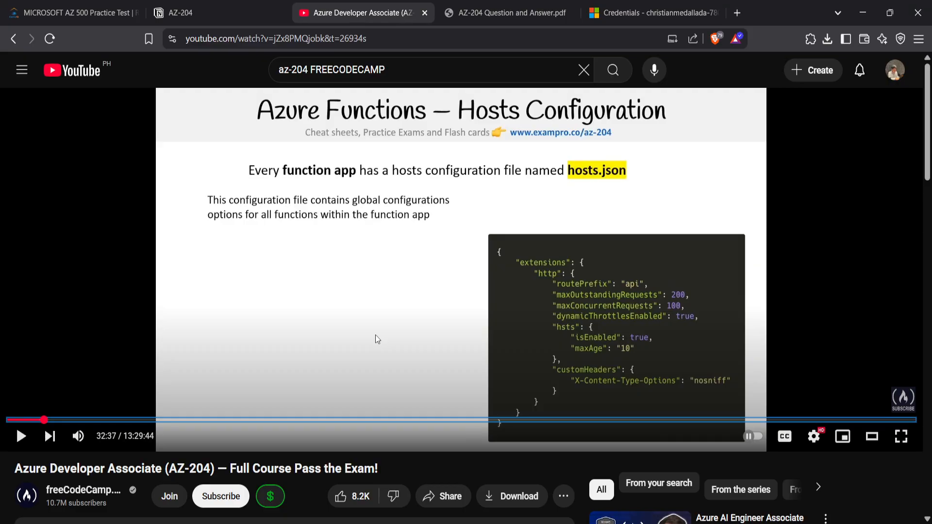
mouse_move(333, 320)
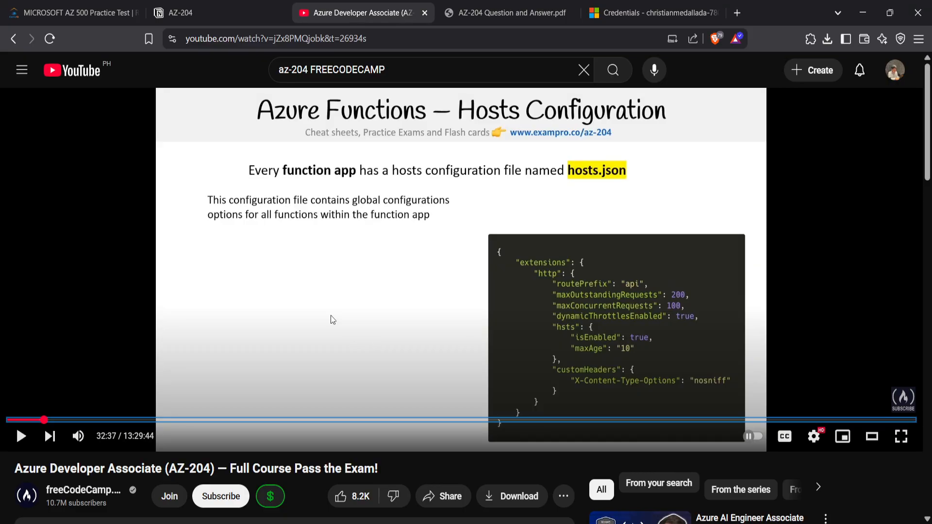
mouse_move(209, 245)
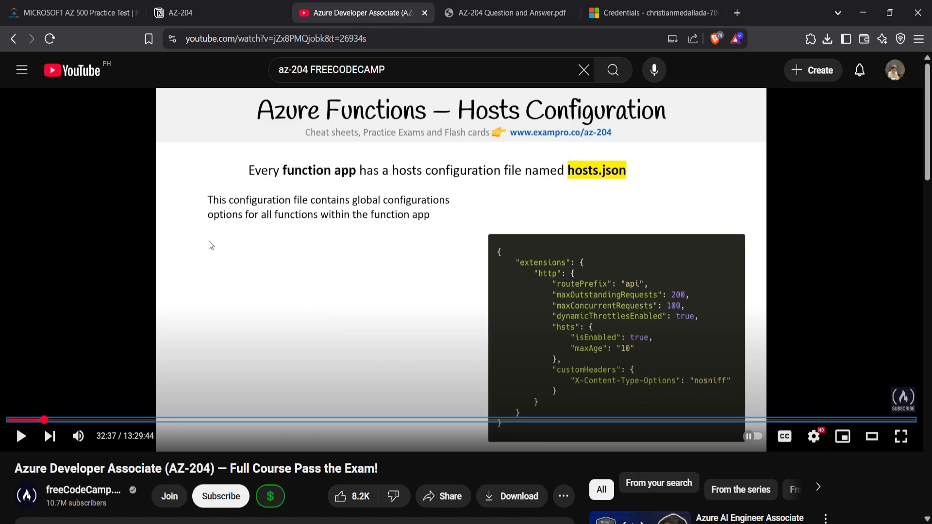
mouse_move(283, 165)
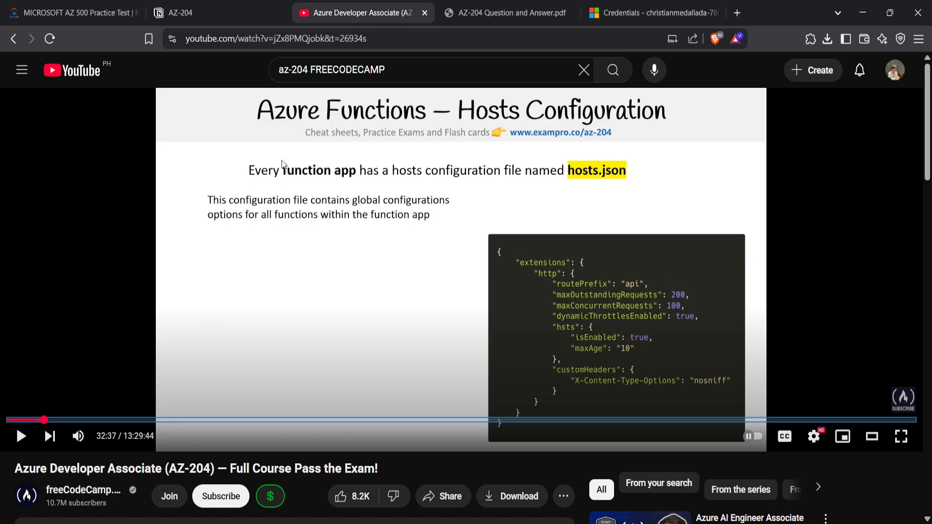
mouse_move(423, 180)
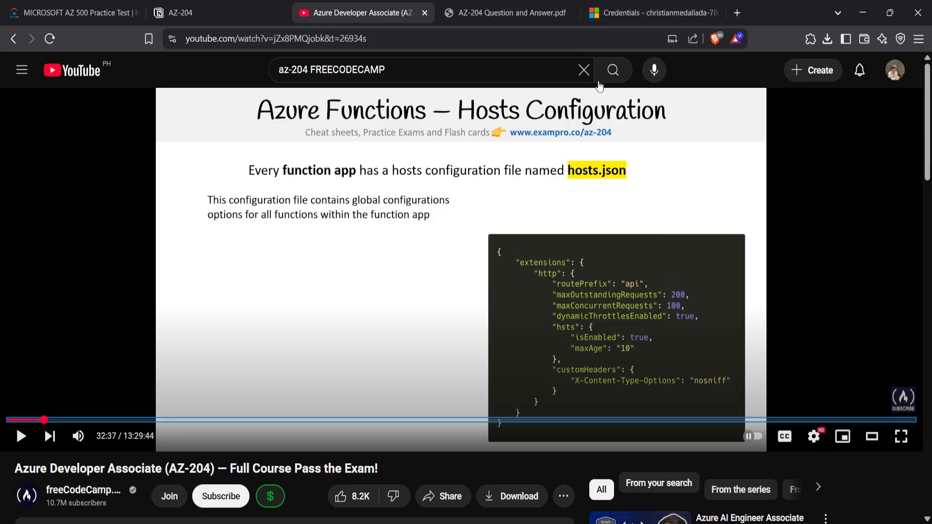
mouse_move(493, 233)
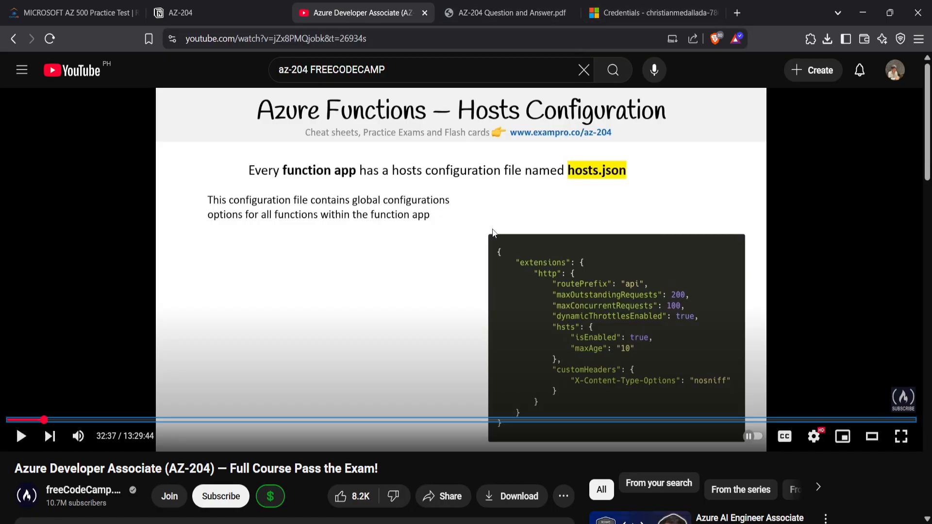